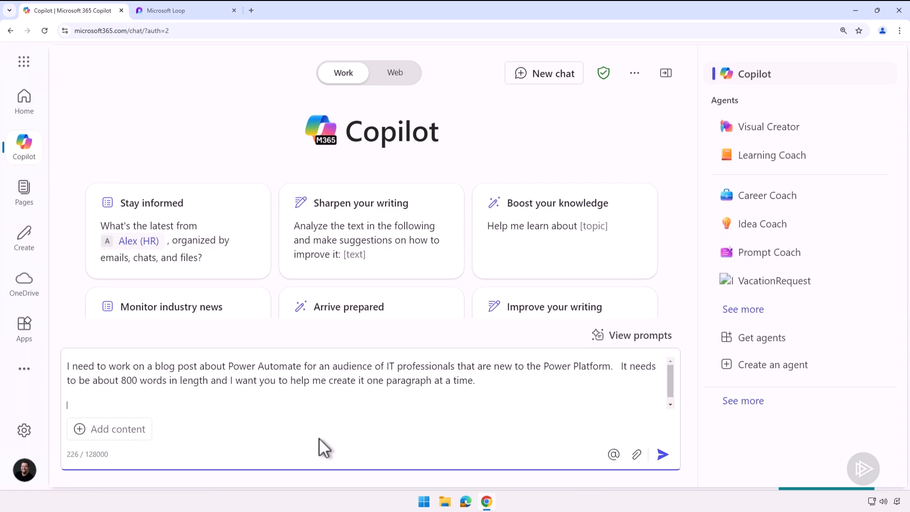
Send the blog-post request ending 'Start with only the introduction for now.' to Copilot.
type("Start with only the introduction for now.")
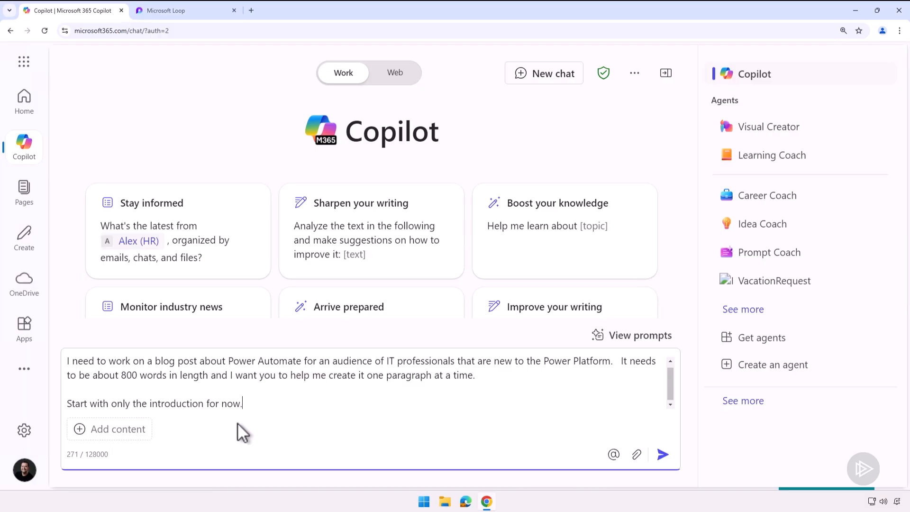
mouse_move(511, 439)
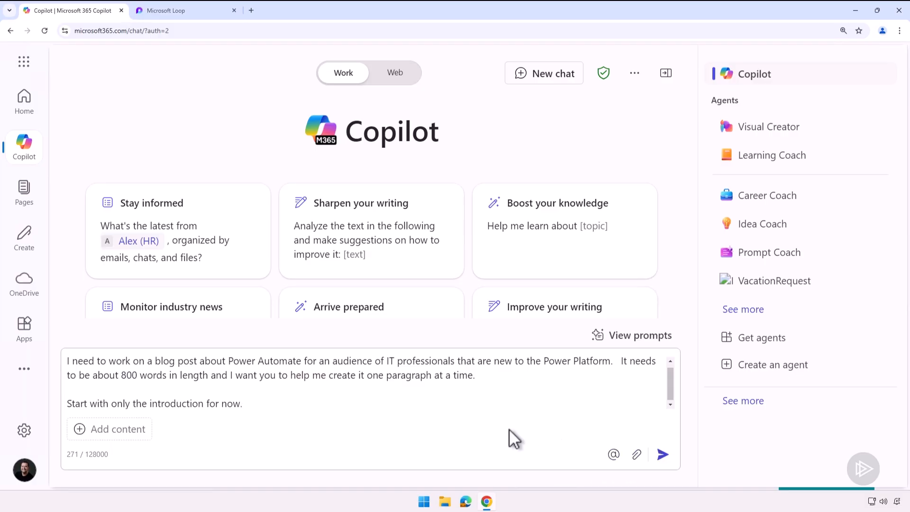
left_click(662, 454)
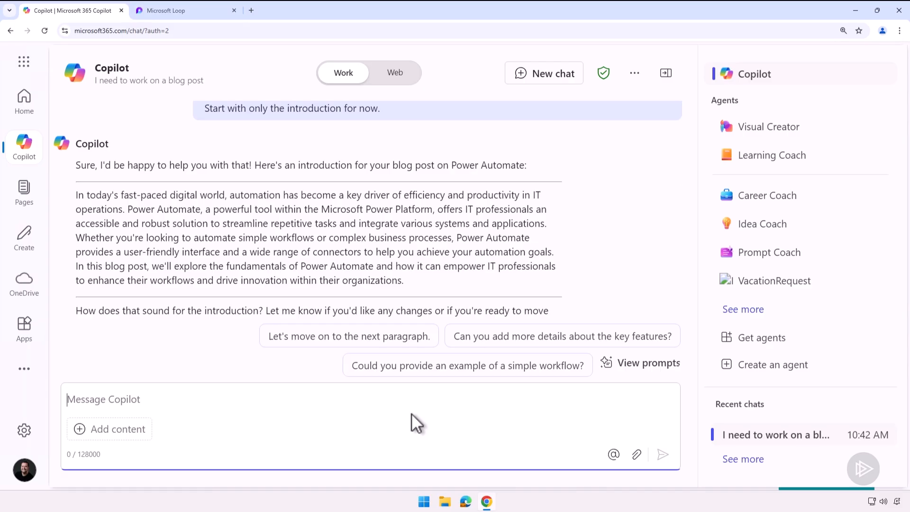
scroll("down", 3)
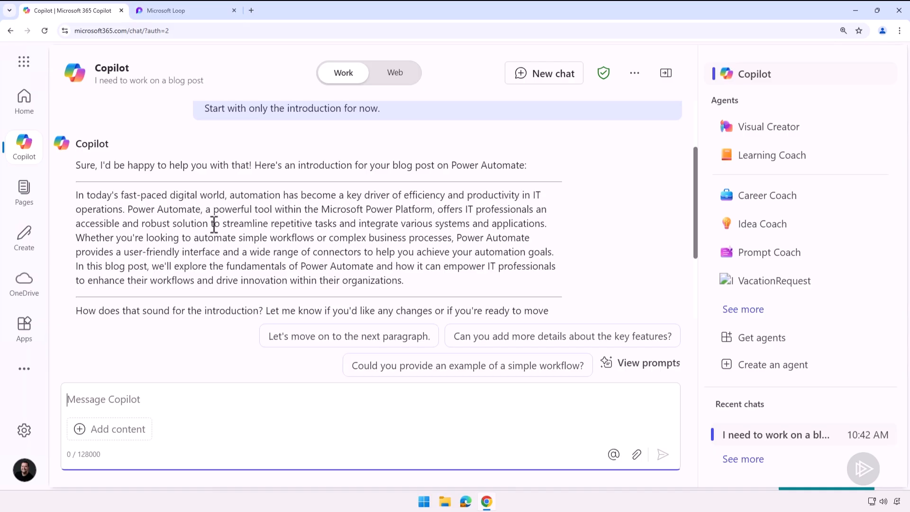
mouse_move(98, 212)
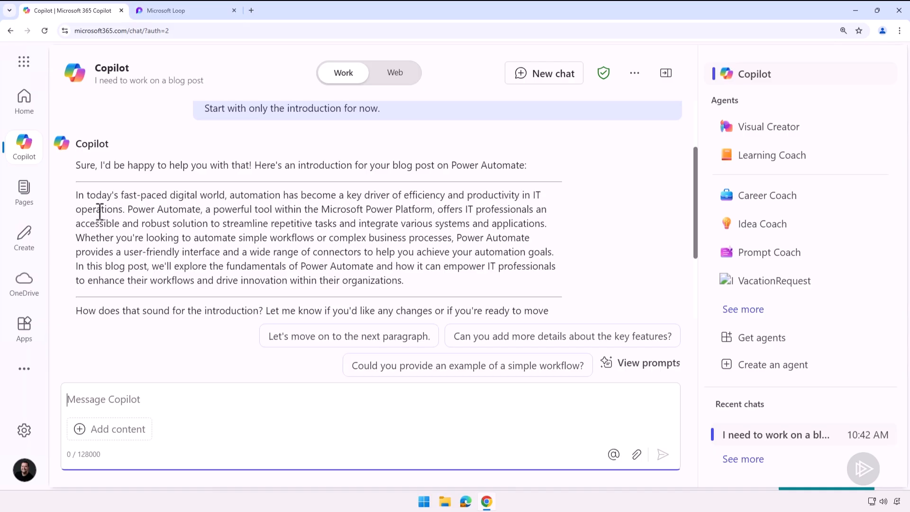
mouse_move(110, 228)
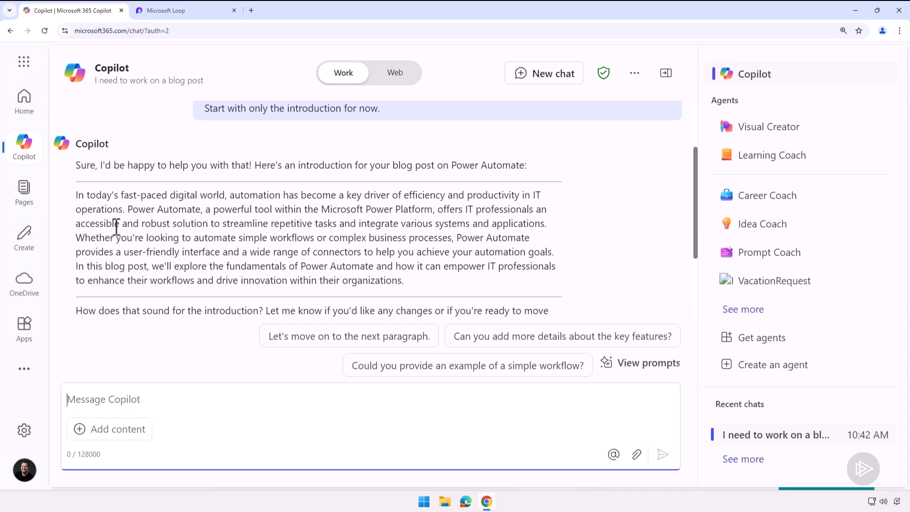
mouse_move(211, 257)
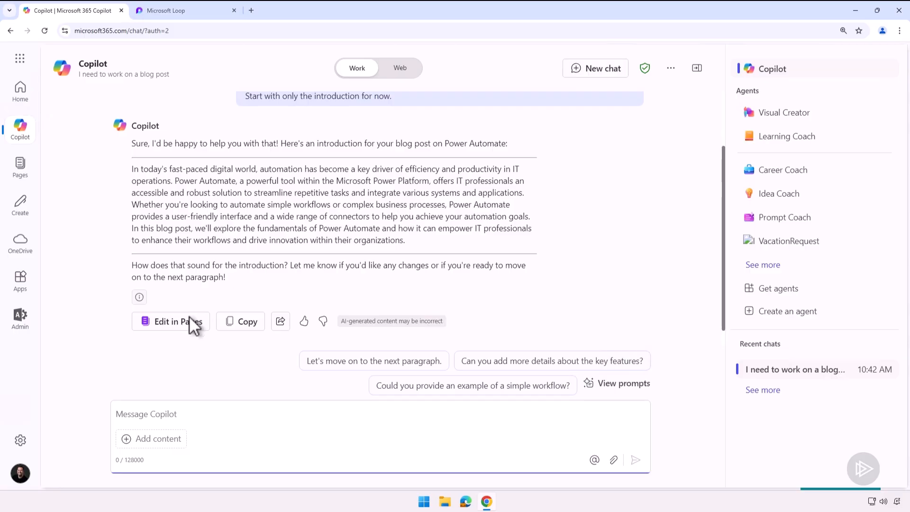
mouse_move(179, 322)
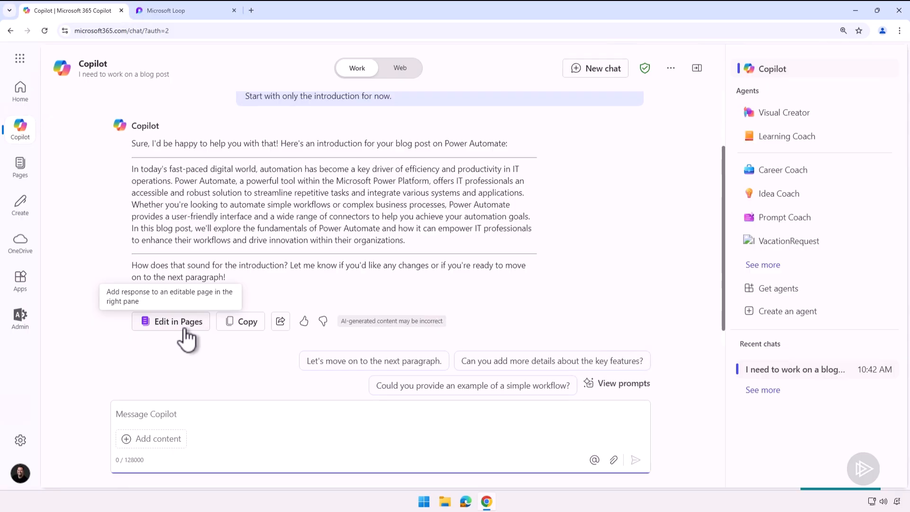
mouse_move(185, 334)
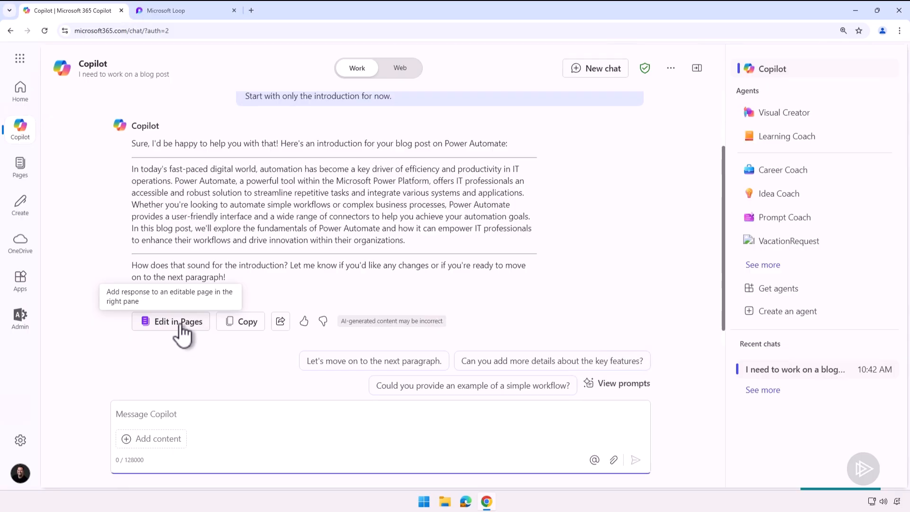
Move the introduction into an editable page and retitle it 'Blog: Intro to Power Automate'.
left_click(178, 321)
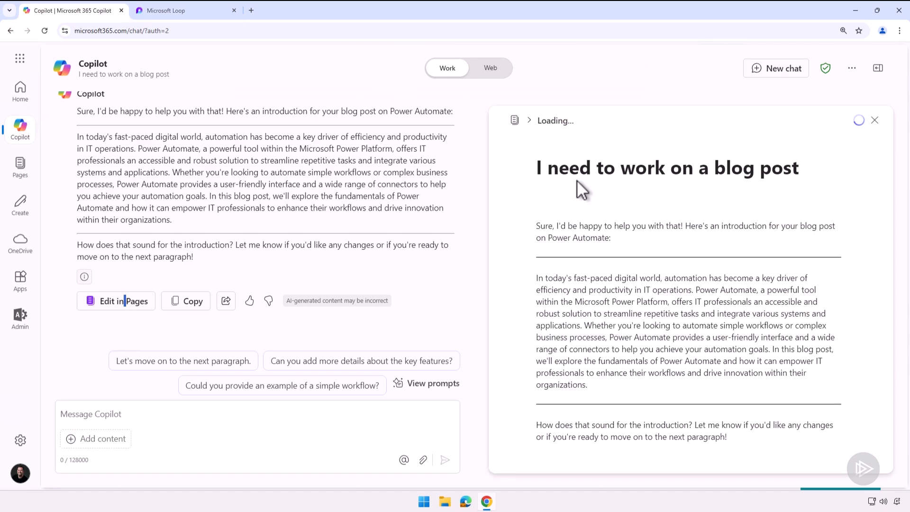
left_click(123, 301)
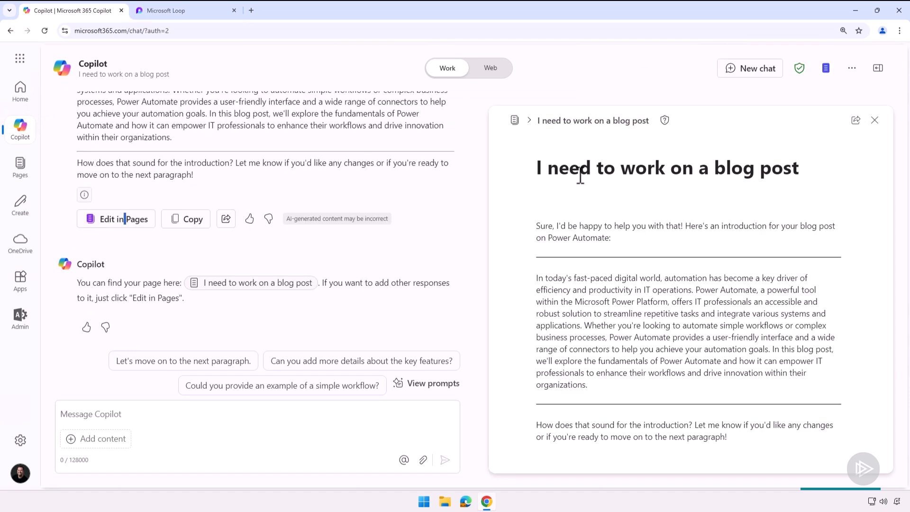
mouse_move(609, 288)
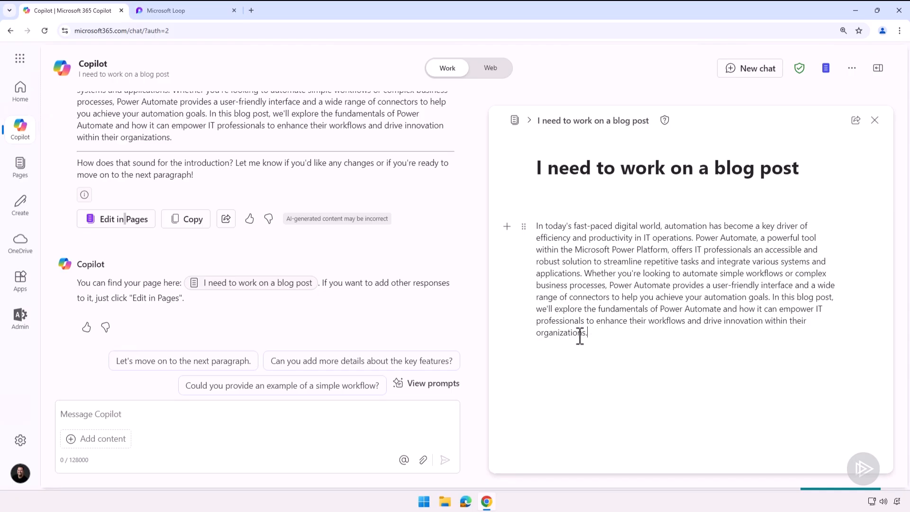
left_click_drag(538, 168, 619, 168)
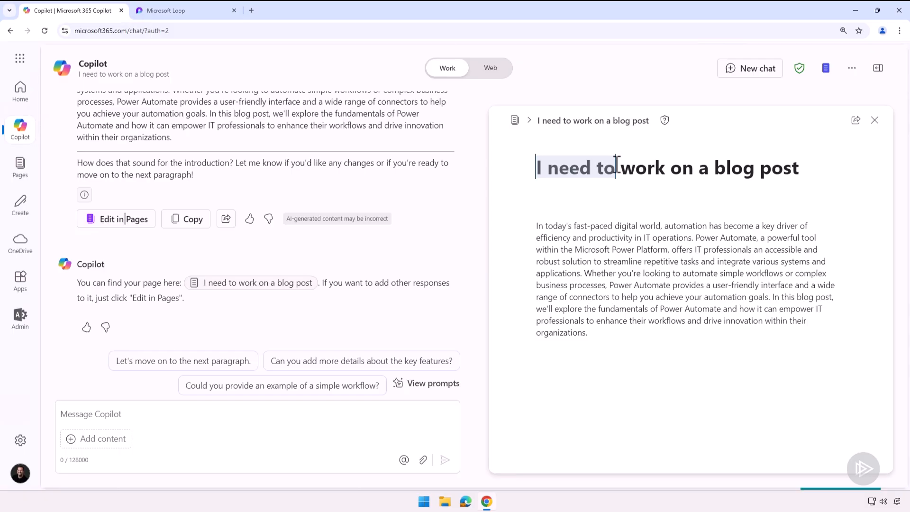
type("Blog: Intro to Power Automate")
type("/")
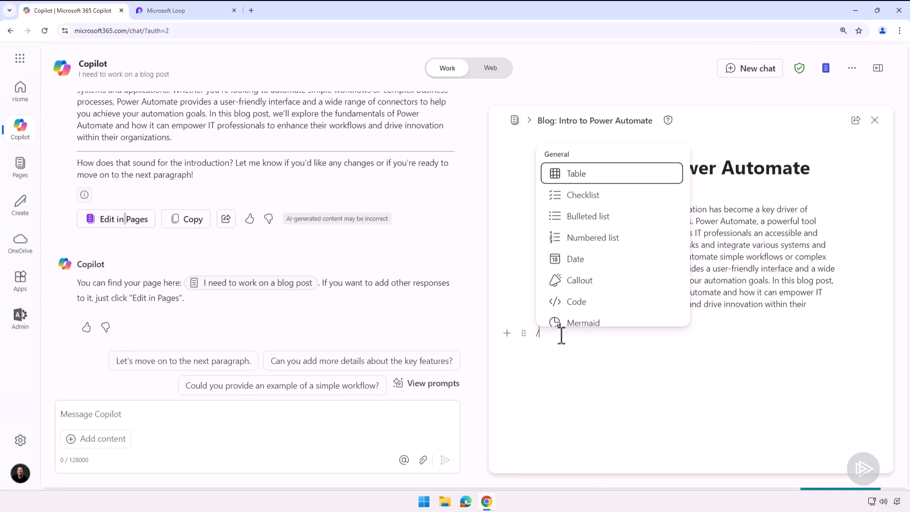
mouse_move(588, 216)
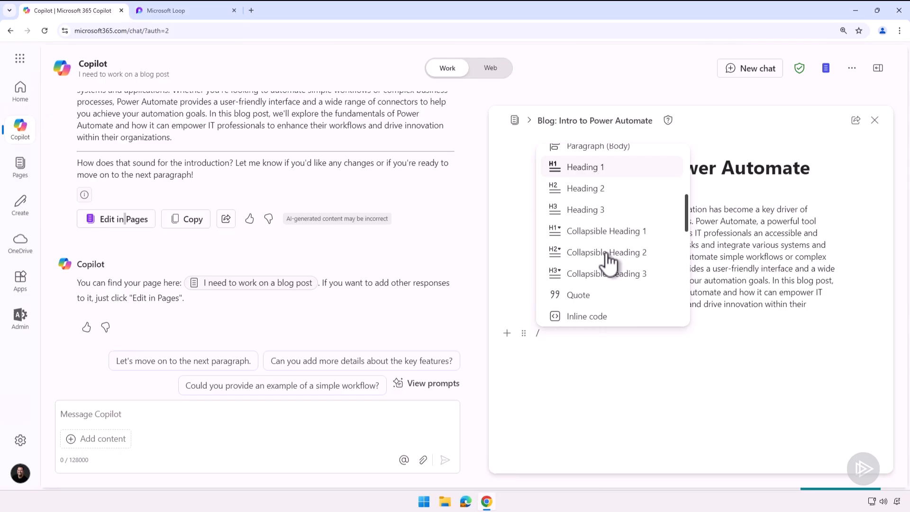
mouse_move(585, 167)
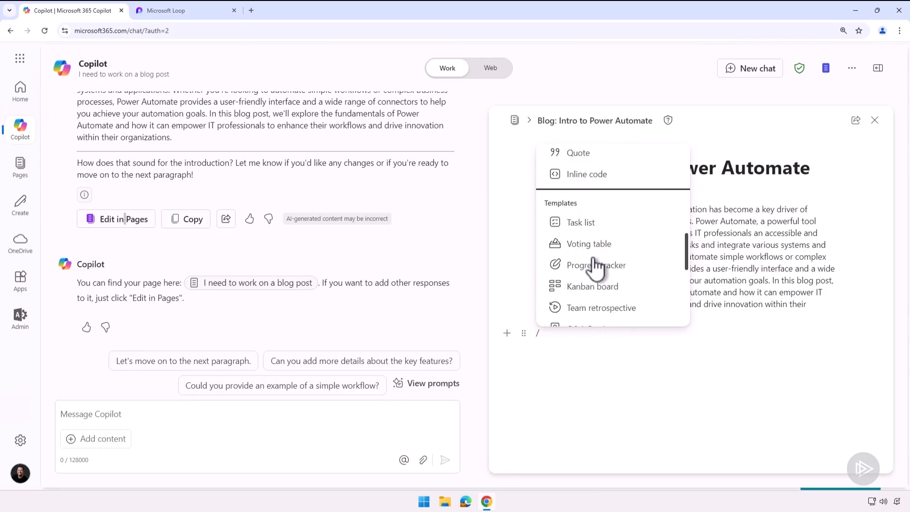
left_click(560, 333)
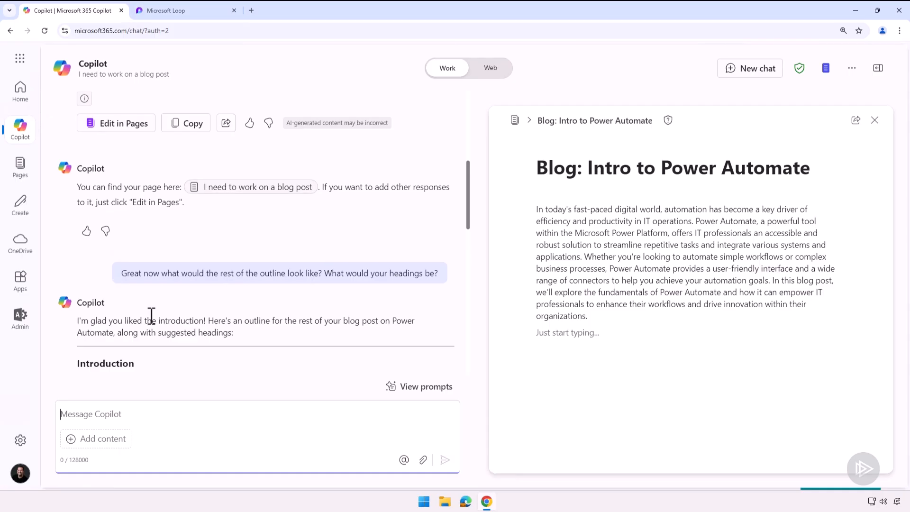
Review Copilot's outline and add a 'What is Power Automate?' heading to the page.
scroll("down", 3)
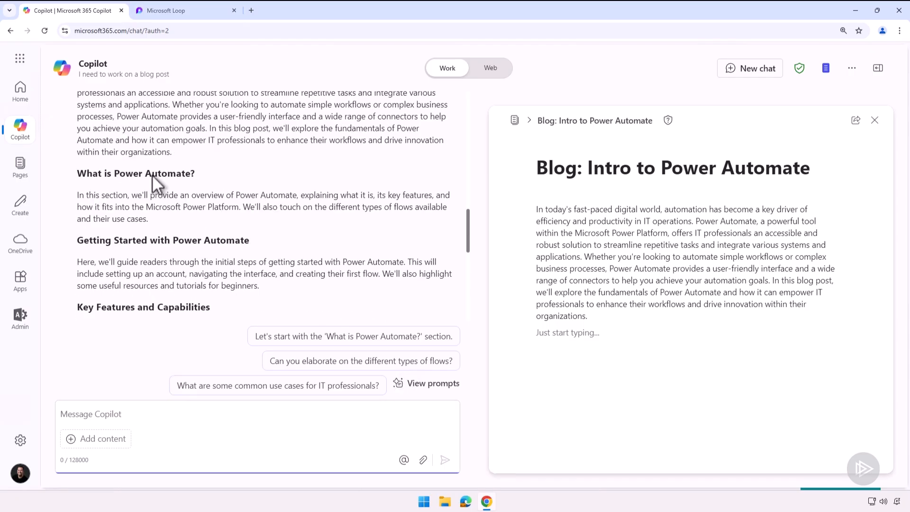
mouse_move(147, 243)
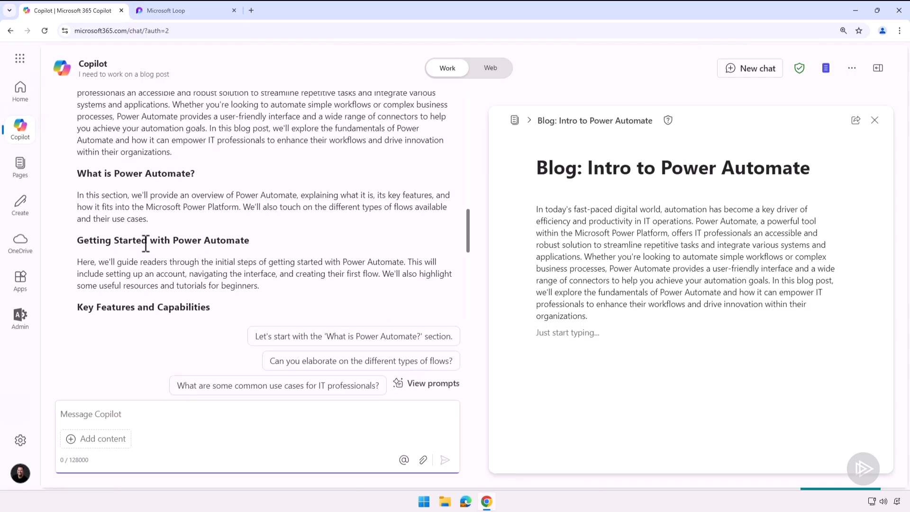
scroll("down", 3)
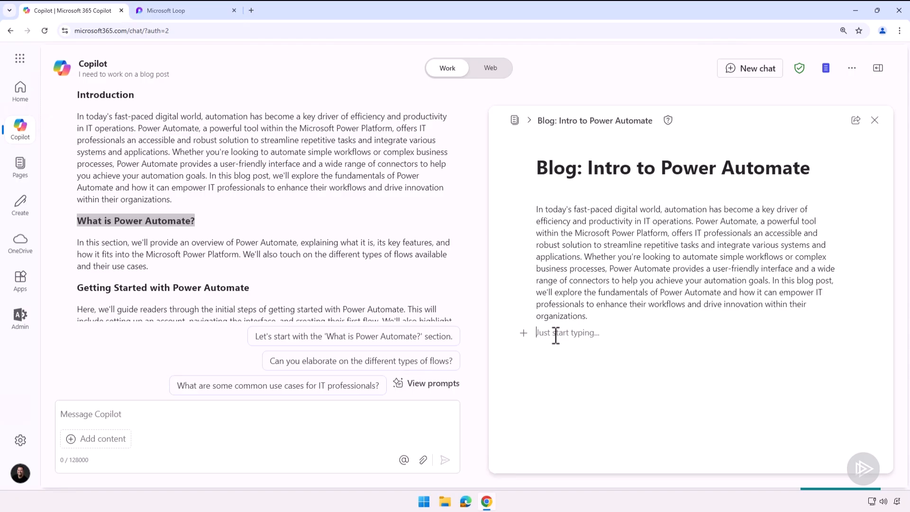
type("What is Power Automate?")
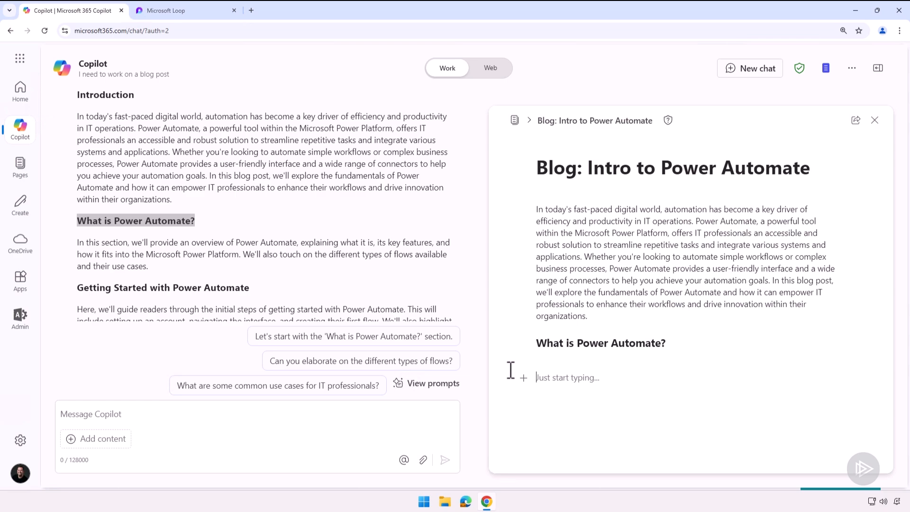
left_click(258, 414)
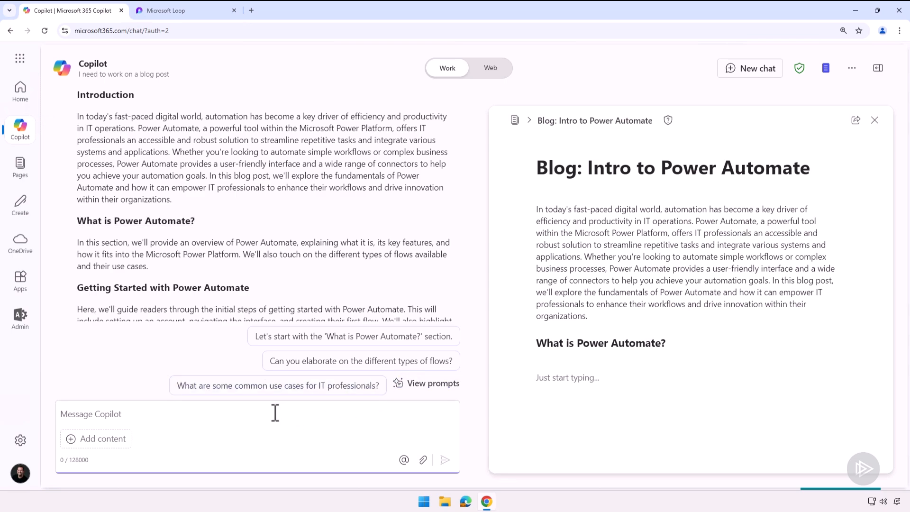
Ask for the What is Power Automate paragraph, usage statistics, and a rewrite folding the statistics in.
type("Create the What is Power Automate Paragraph")
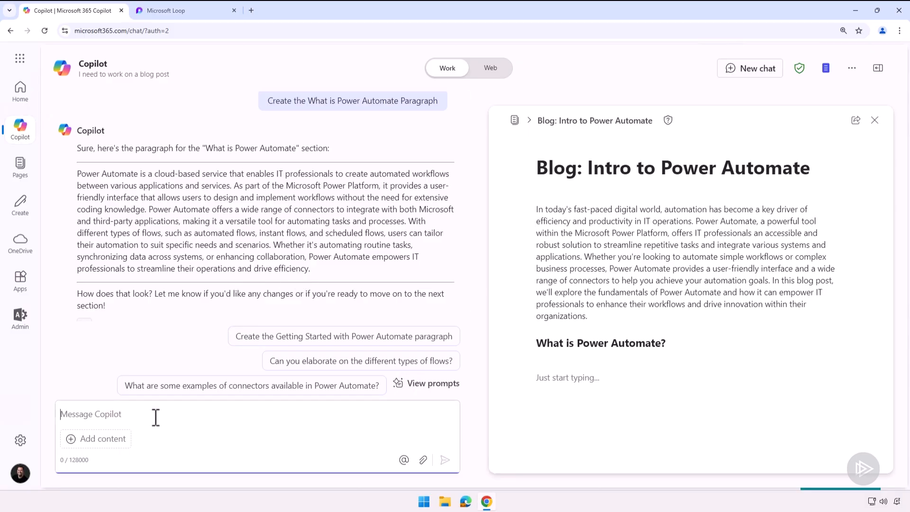
type("Can you tell me some statistics of the usage of Power Automate? I want to show it's very popular")
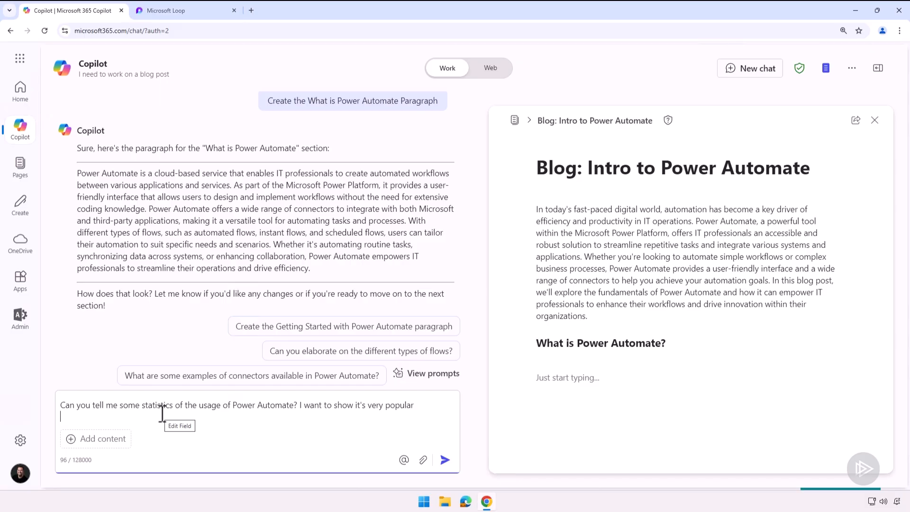
left_click(445, 460)
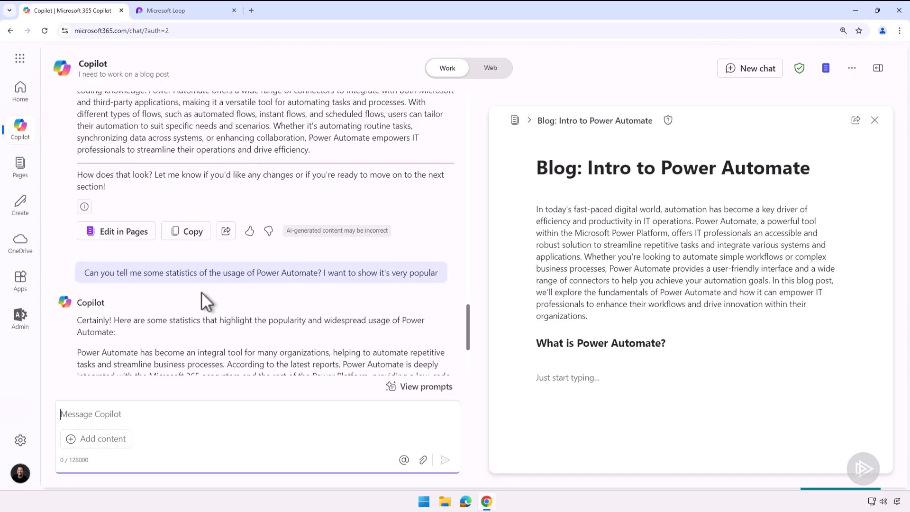
scroll("down", 3)
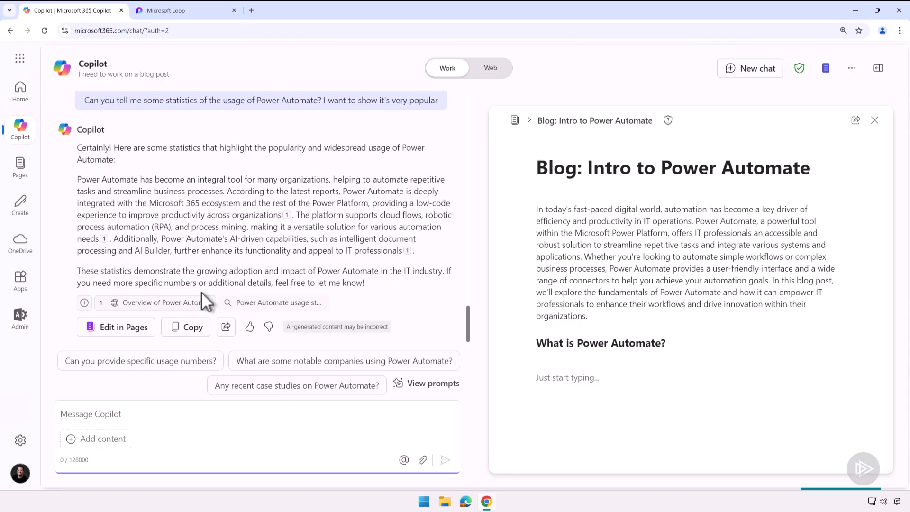
mouse_move(191, 273)
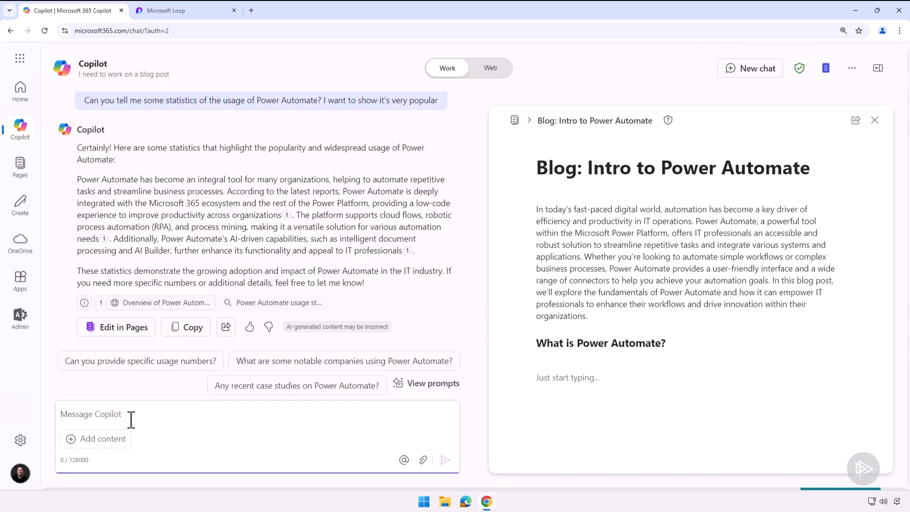
mouse_move(131, 418)
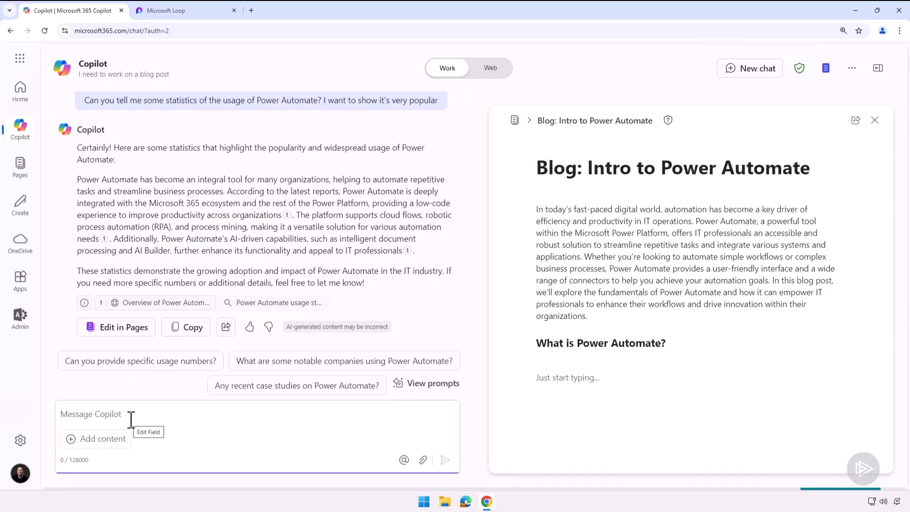
type("Can you incorporate those into the What is Power Automate paragraph?")
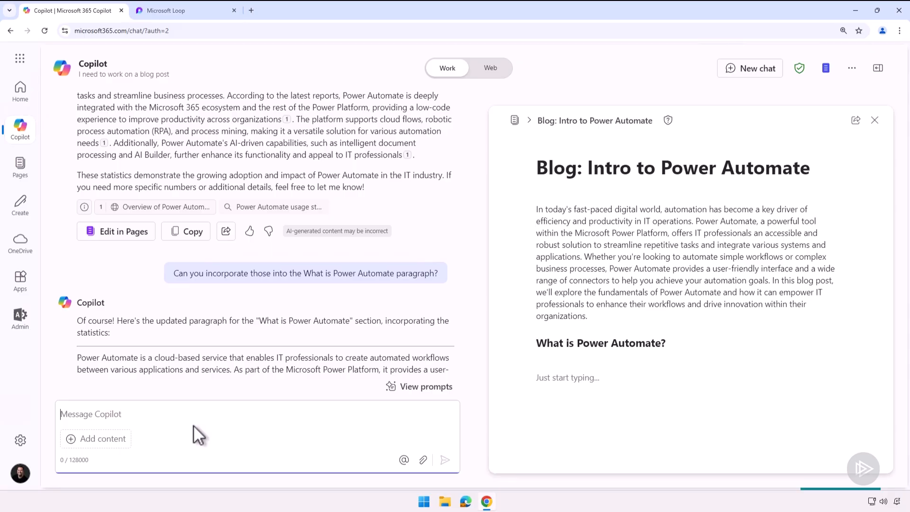
Copy Copilot's statistics-enriched paragraph for the What is Power Automate? section.
scroll("down", 3)
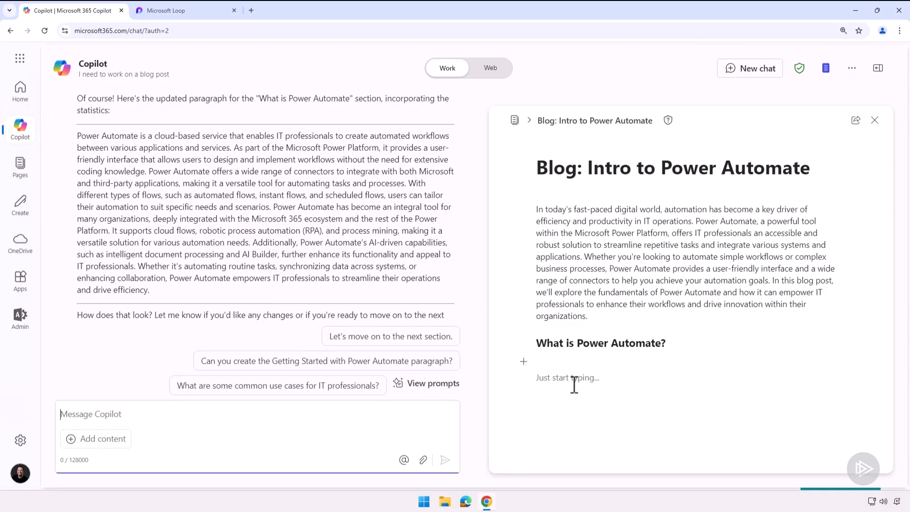
scroll("down", 3)
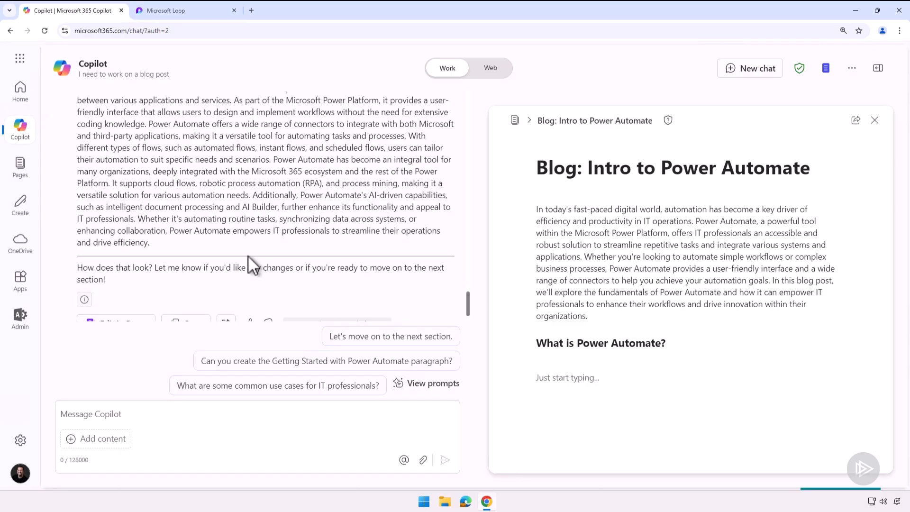
left_click(115, 276)
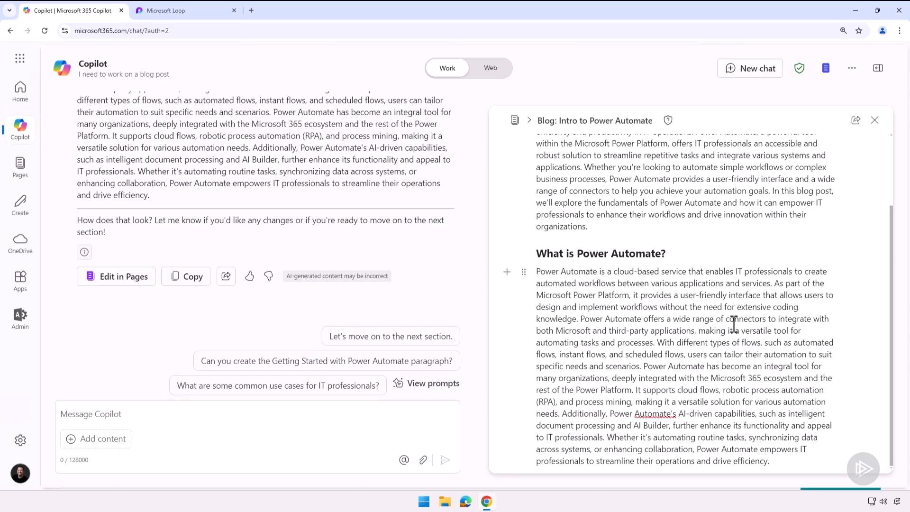
scroll("down", 3)
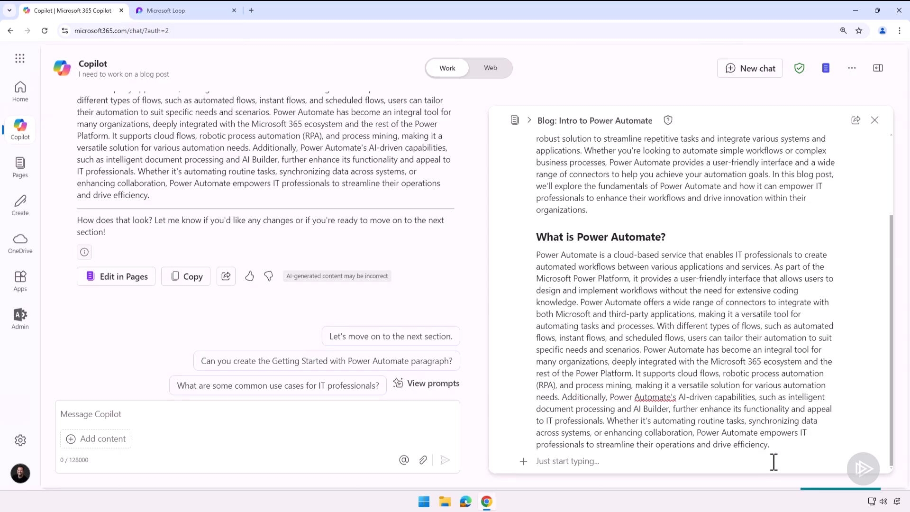
scroll("down", 3)
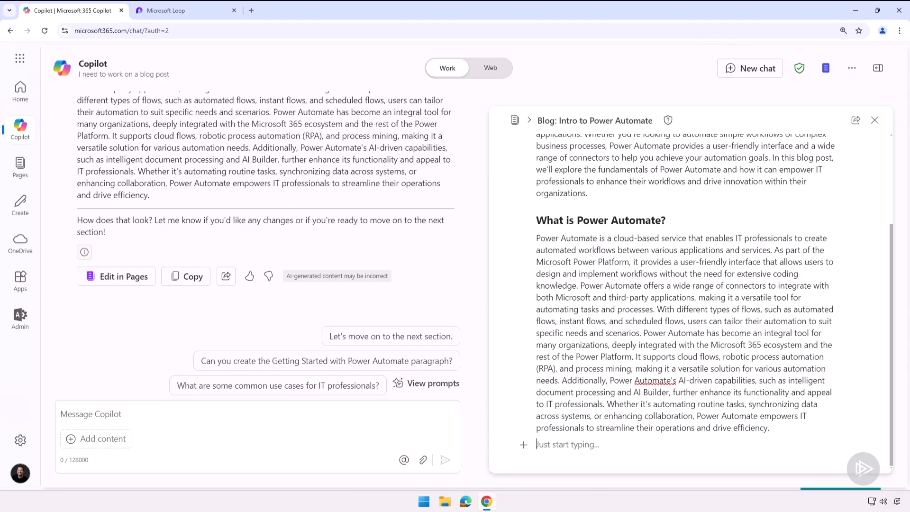
Request a three-flow-types paragraph with the three OneDrive flow documents attached, including Robotic Process Automation with Desktop Flows.
type("Great. Next I want you to talk about the three types of flows we have in Power Automate. I already have some information on this in my OneDrive so use those files as a source")
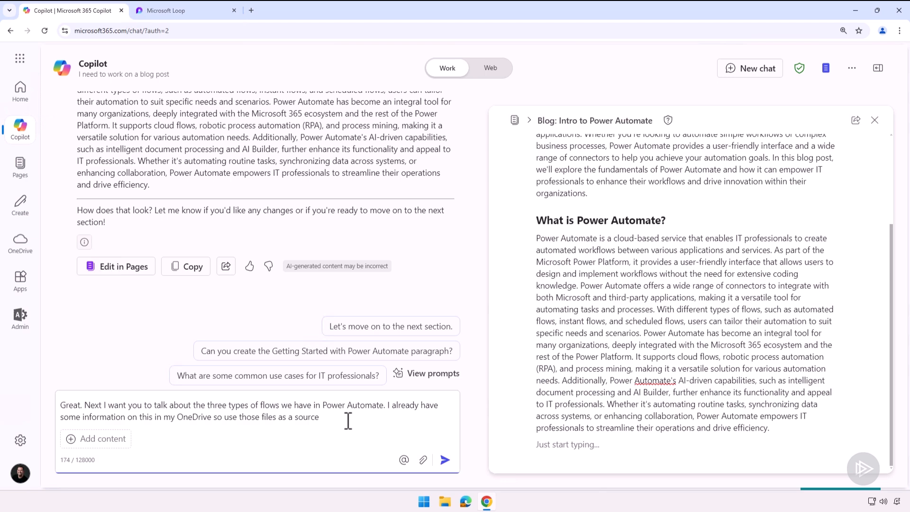
type("/")
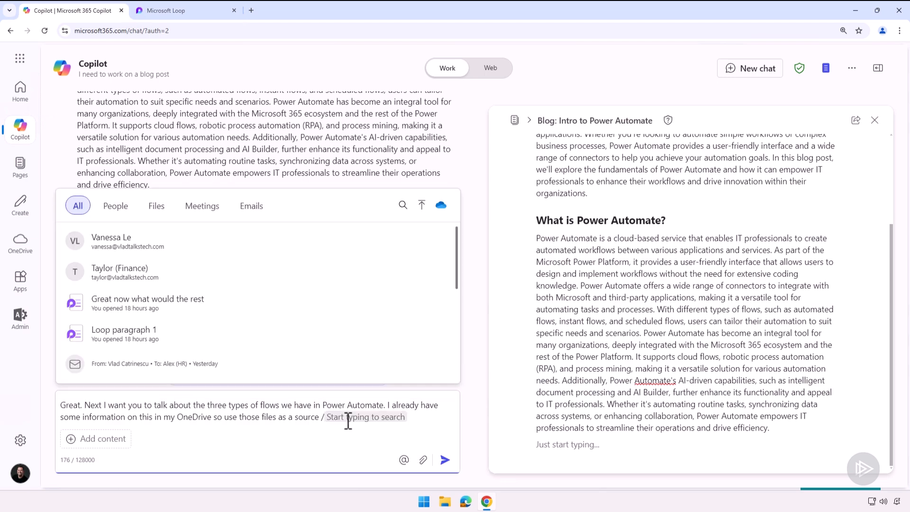
type("/int")
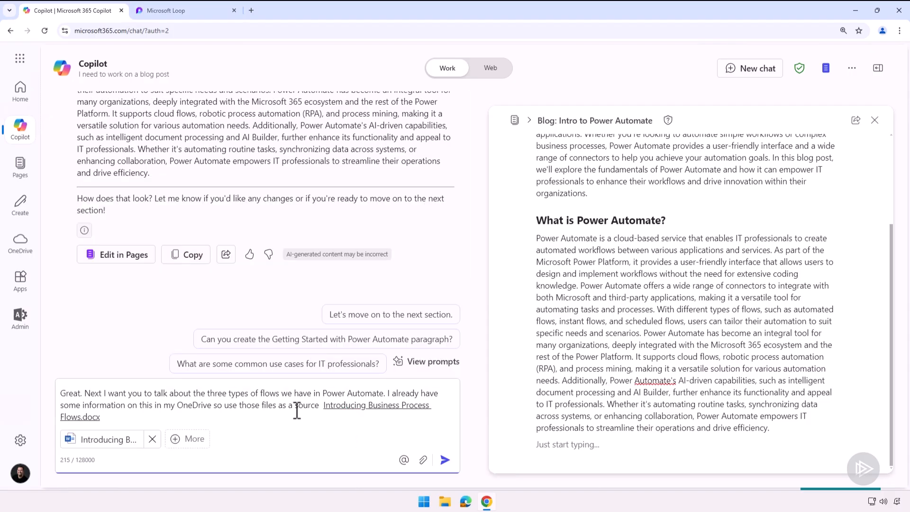
type("/creating")
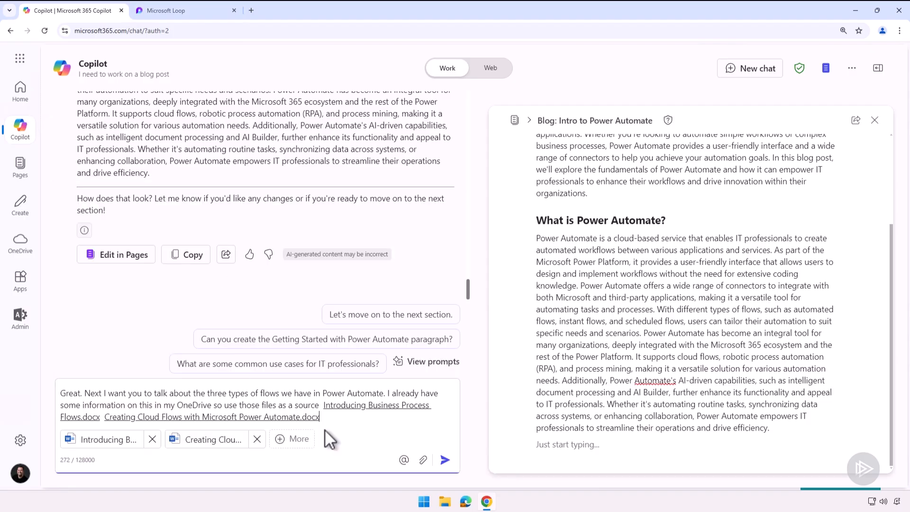
type("/")
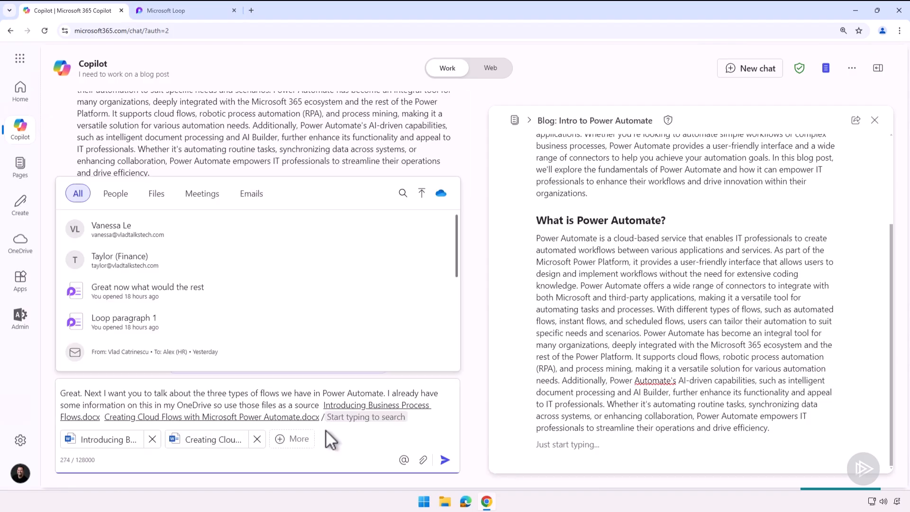
type("robo")
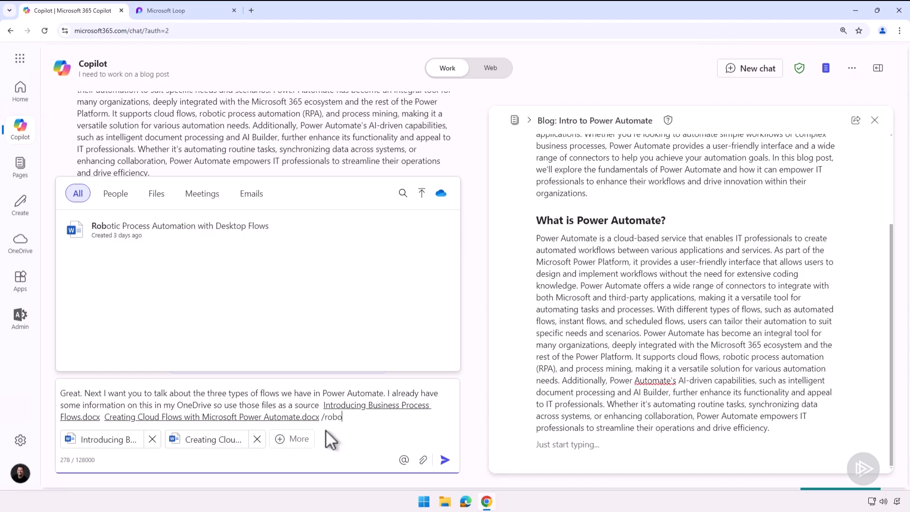
left_click(180, 229)
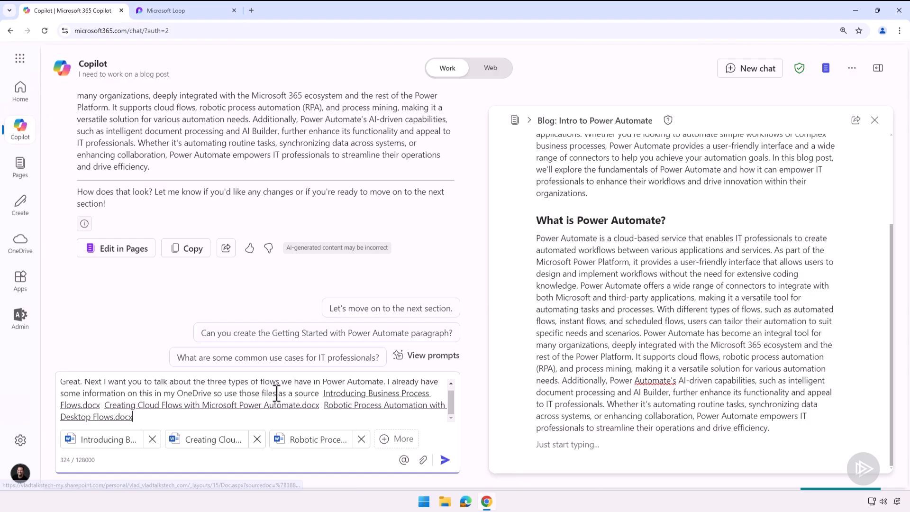
left_click(445, 460)
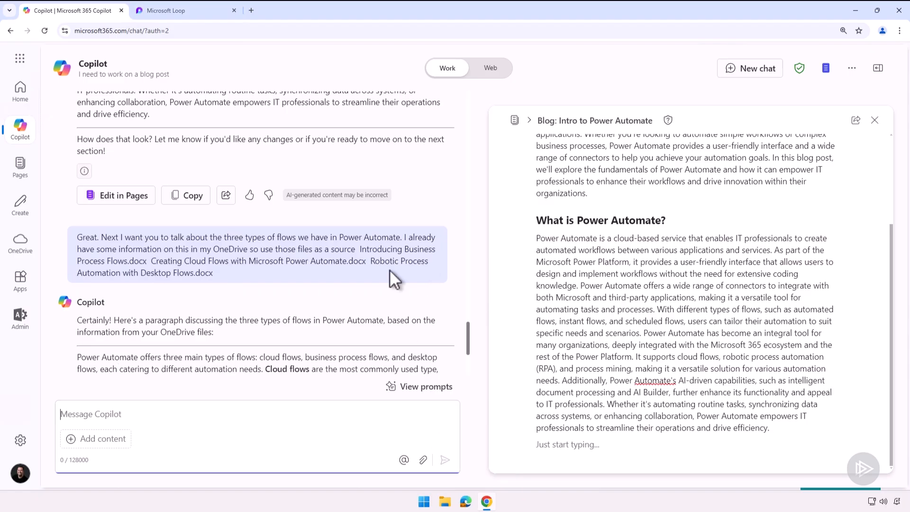
Add Copilot's three-flow-types paragraph with citations to the blog page.
scroll("down", 3)
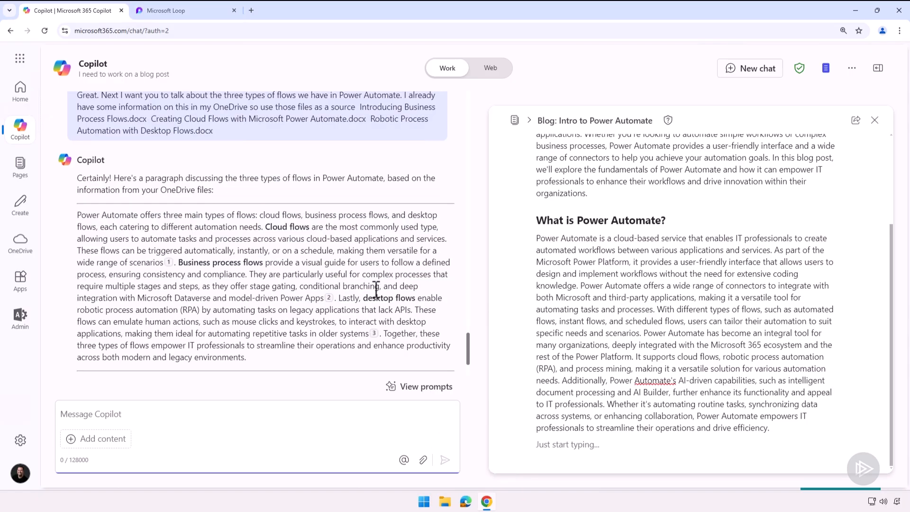
scroll("down", 3)
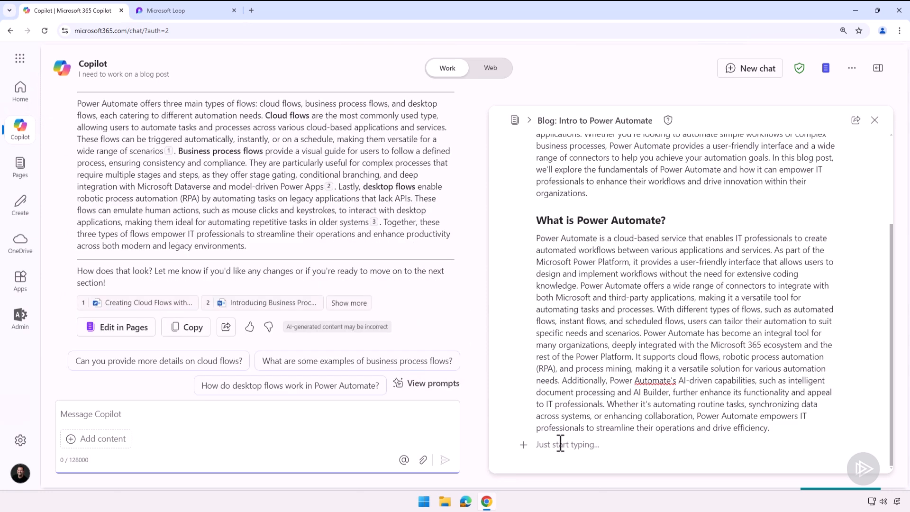
mouse_move(124, 327)
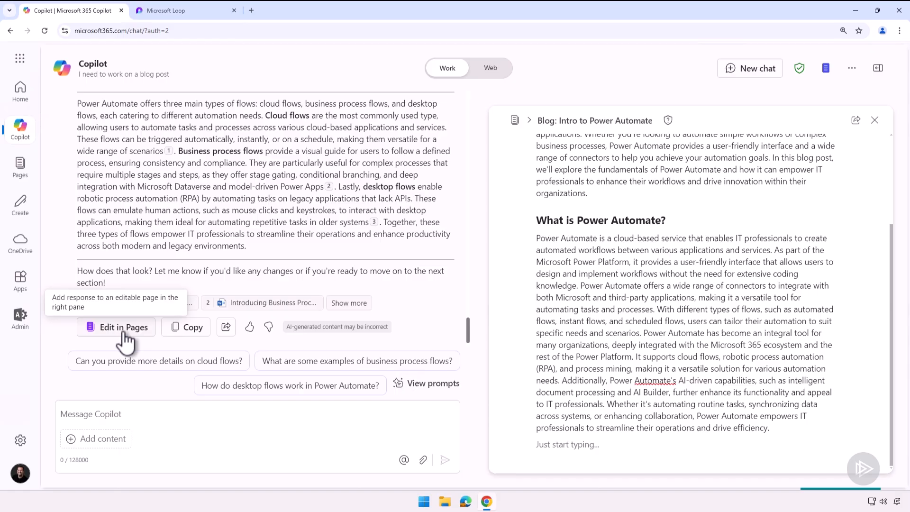
left_click(124, 327)
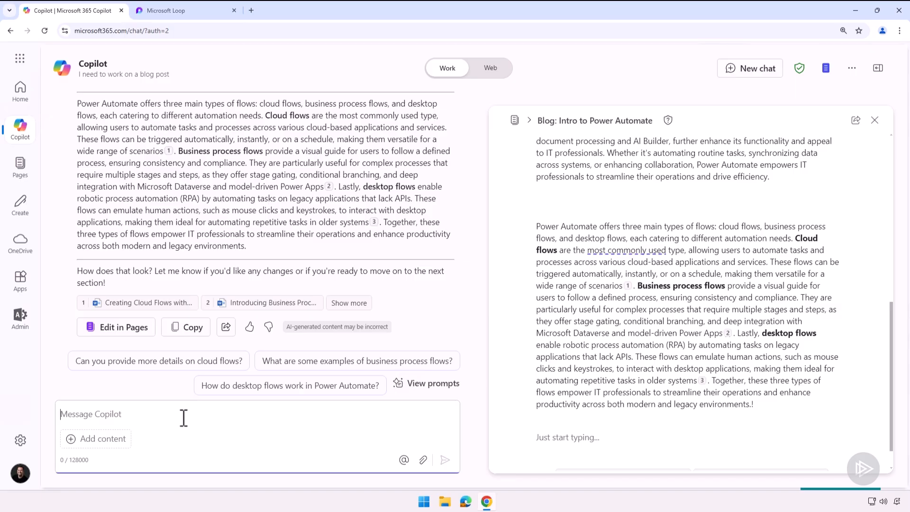
Ask Copilot to create an image for the Introduction to Power Automate blog post and review the results.
type("Can you create an image for this Introduction to Power Automate blog post?")
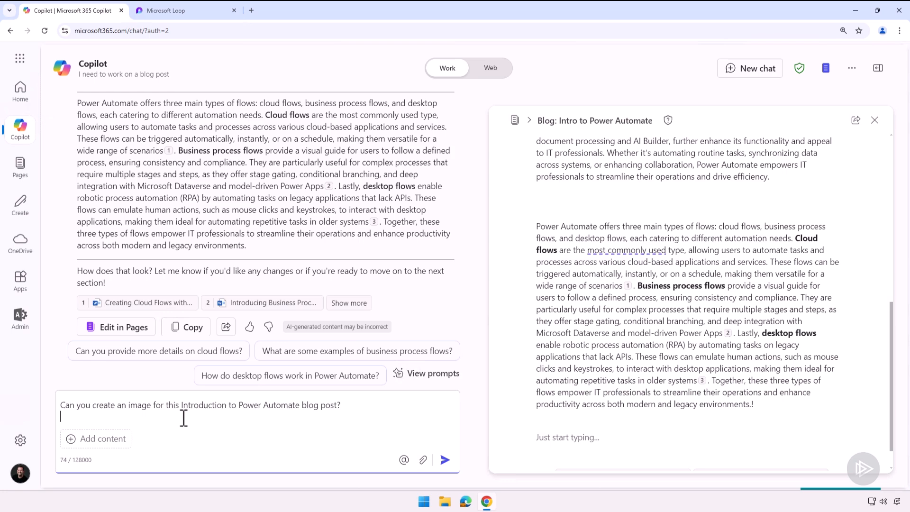
left_click(445, 460)
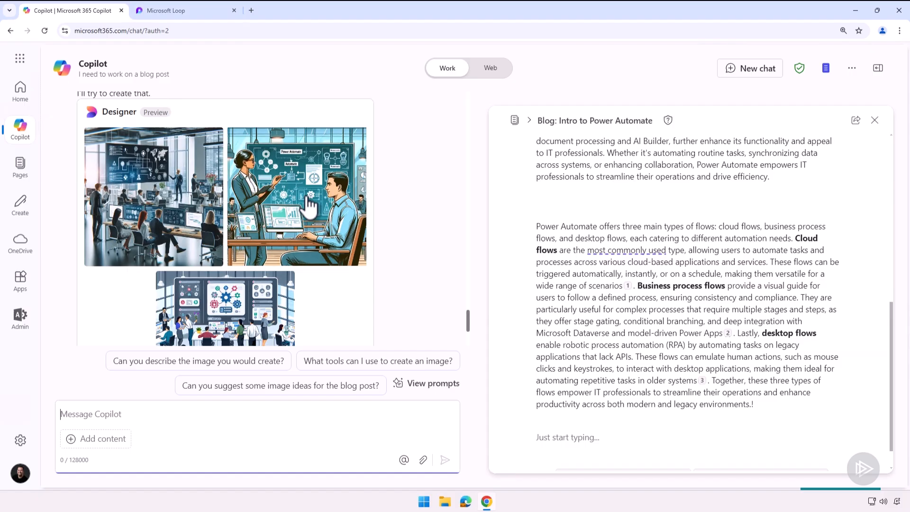
scroll("down", 3)
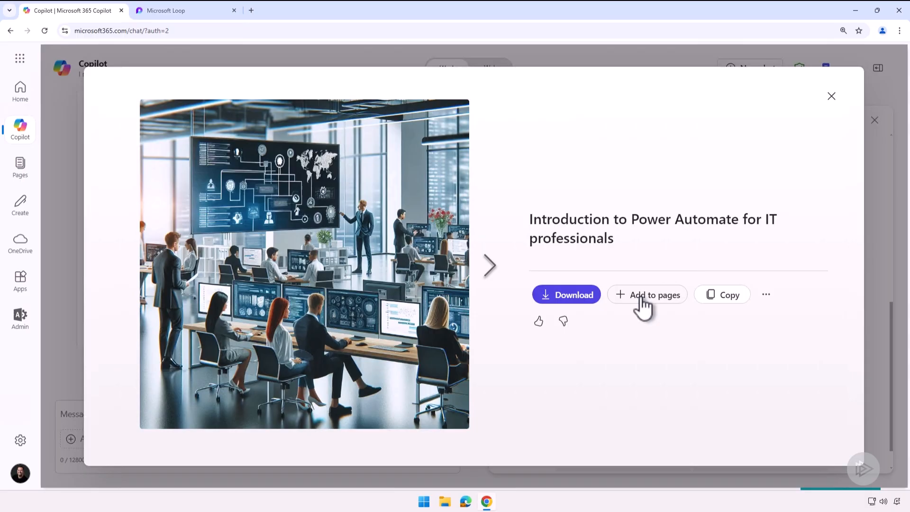
Add the office-scene image to the blog page and preview the second illustration full size.
left_click(831, 96)
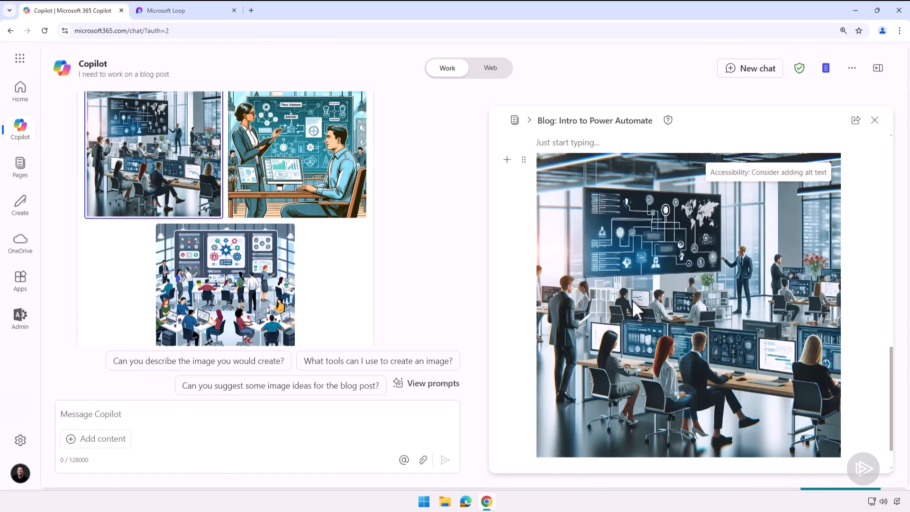
left_click(297, 155)
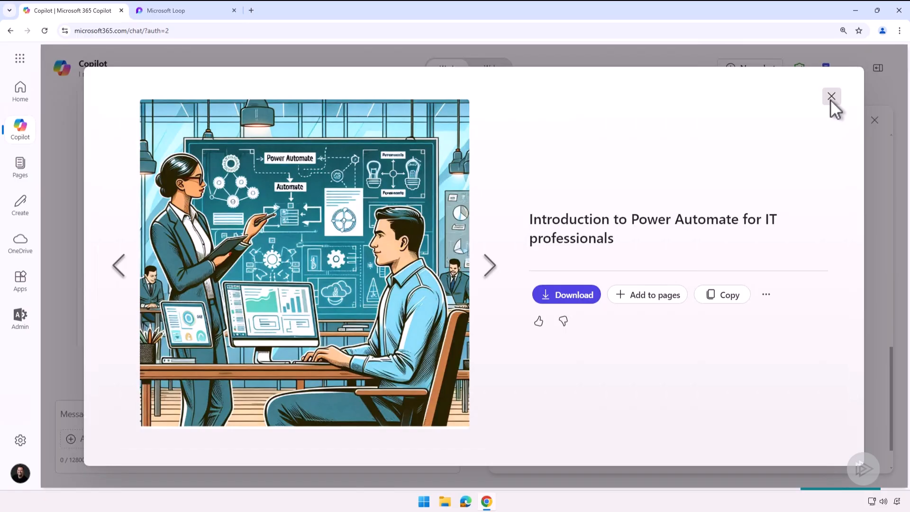
left_click(832, 96)
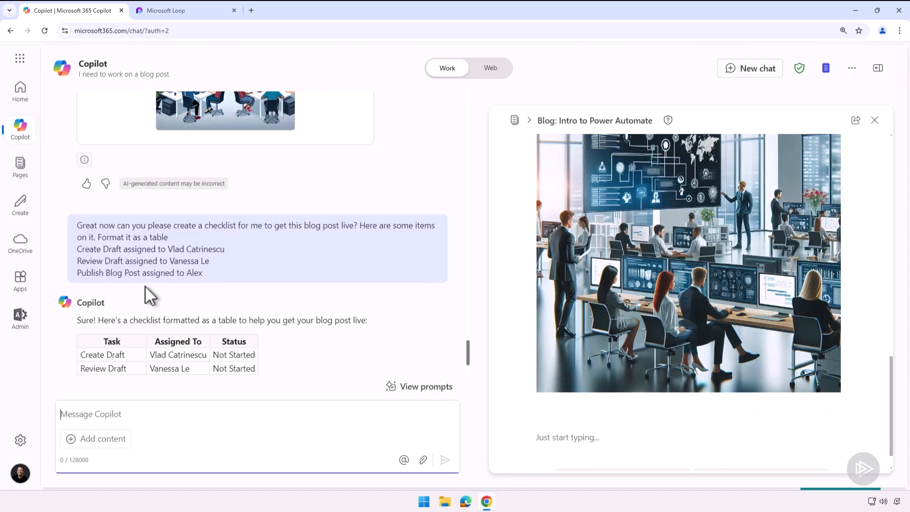
Place Copilot's three-task checklist table with assignees below the office illustration on the page.
scroll("down", 3)
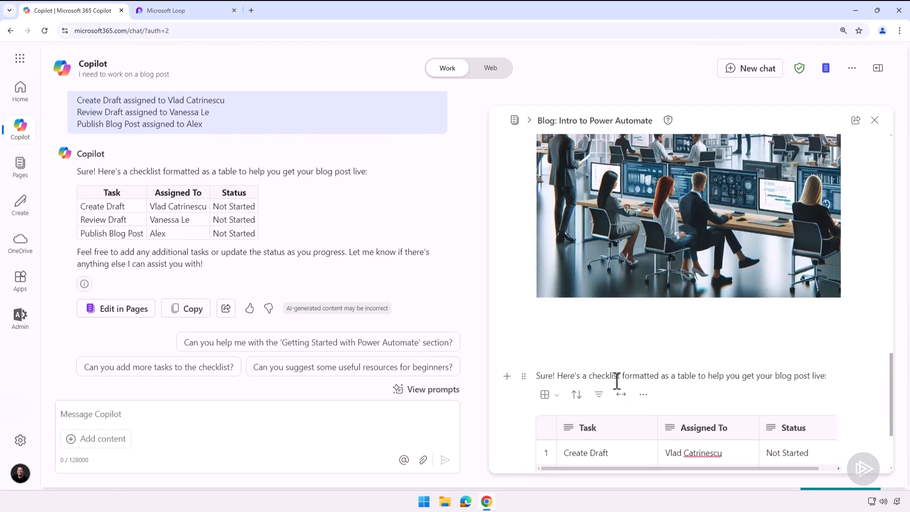
scroll("down", 3)
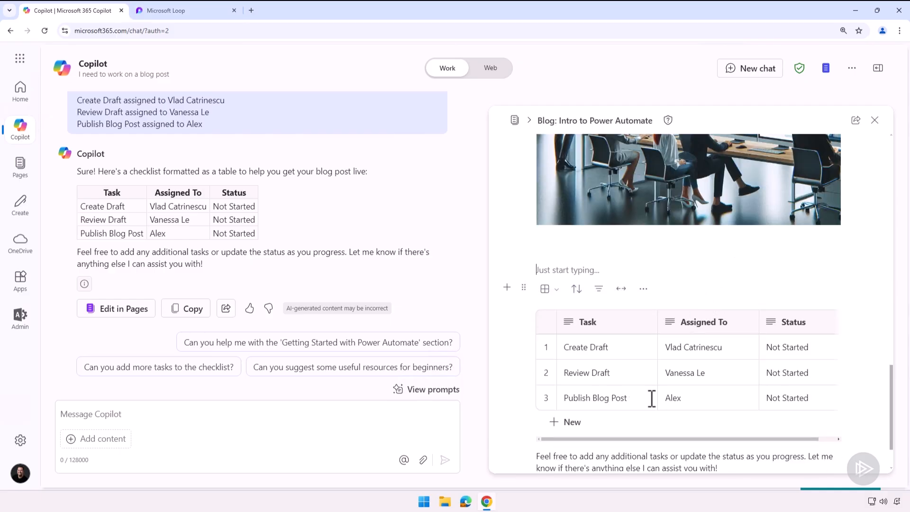
scroll("down", 3)
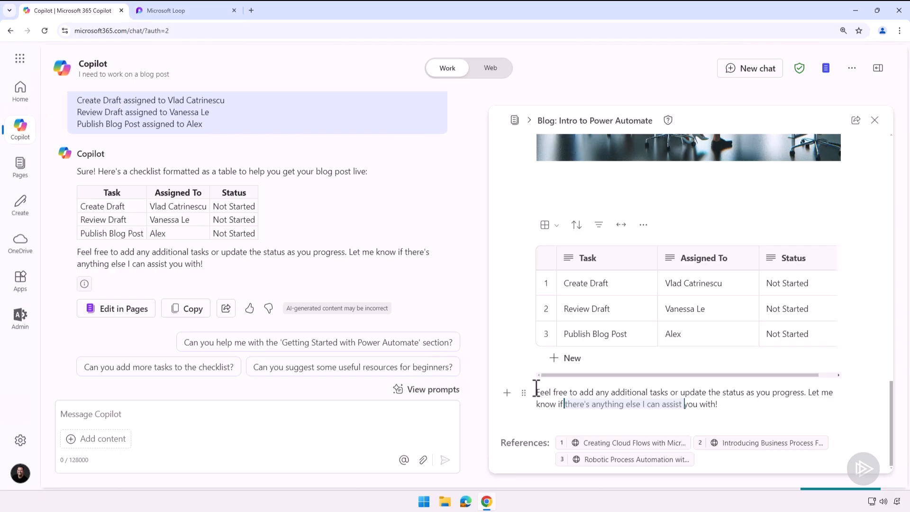
left_click(697, 294)
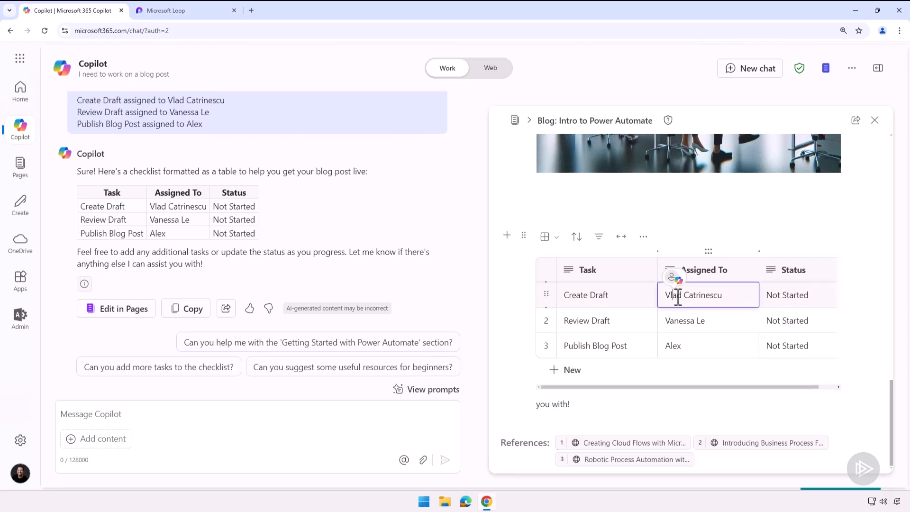
double_click(695, 295)
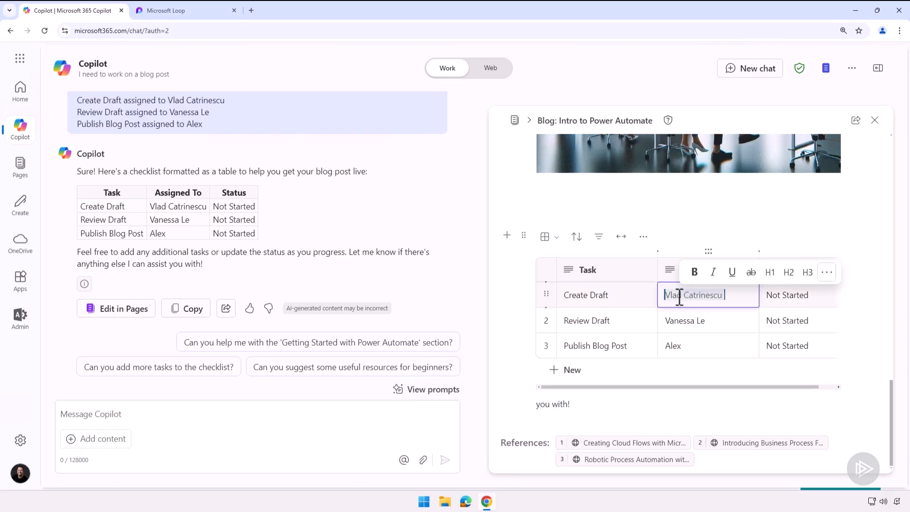
type("@vl")
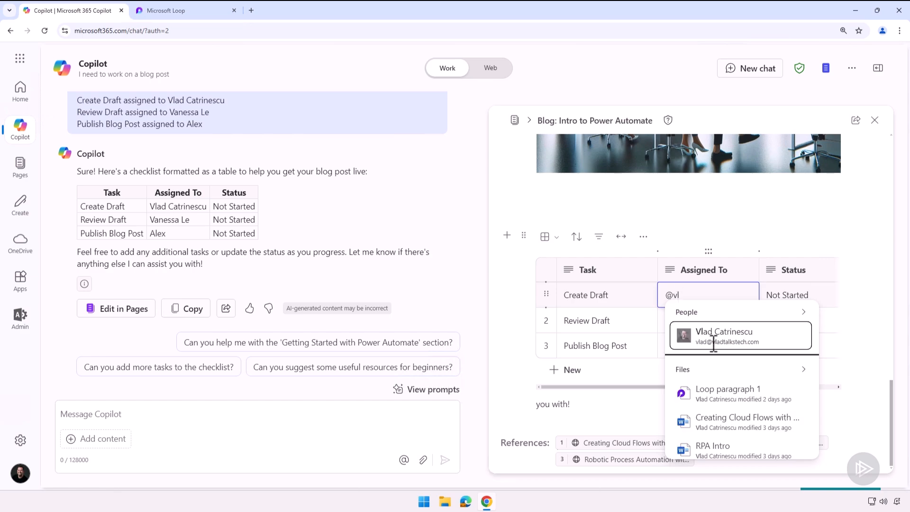
left_click(724, 336)
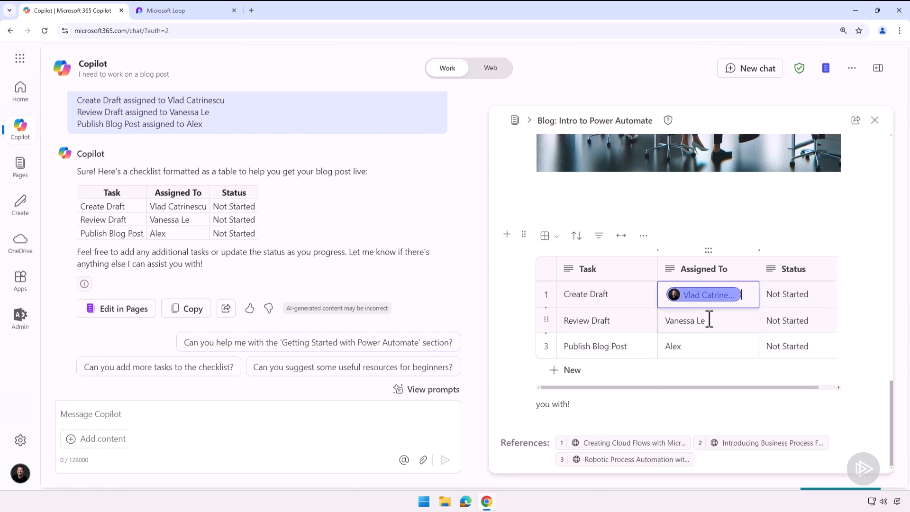
type("@v")
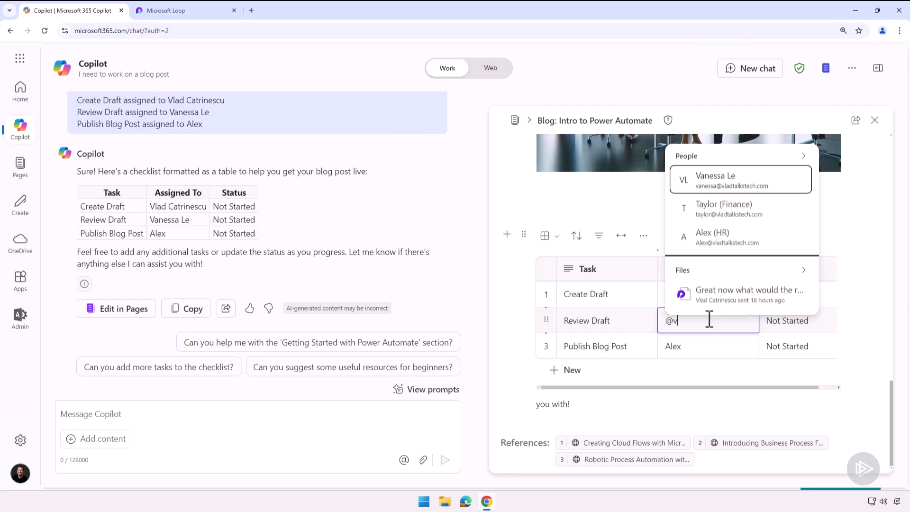
left_click(715, 179)
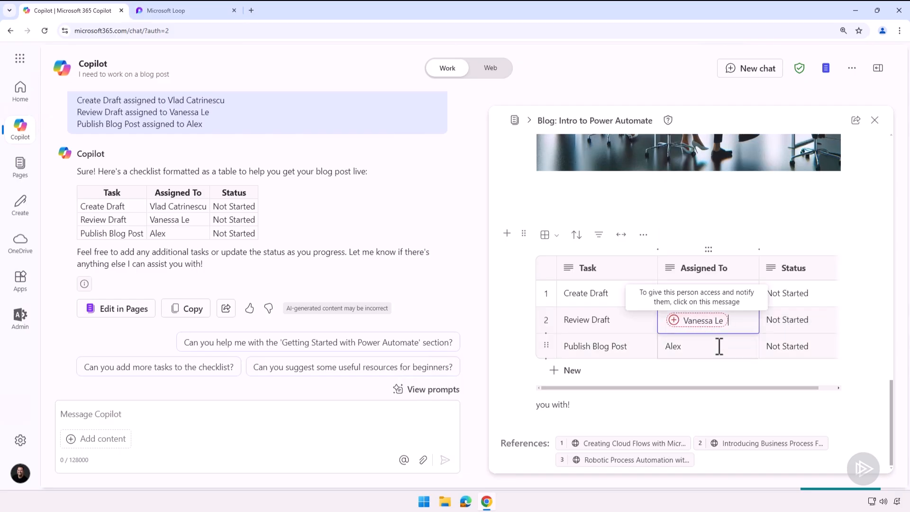
Replace the Publish Blog Post assignee with the tagged person Alex (HR).
left_click(708, 346)
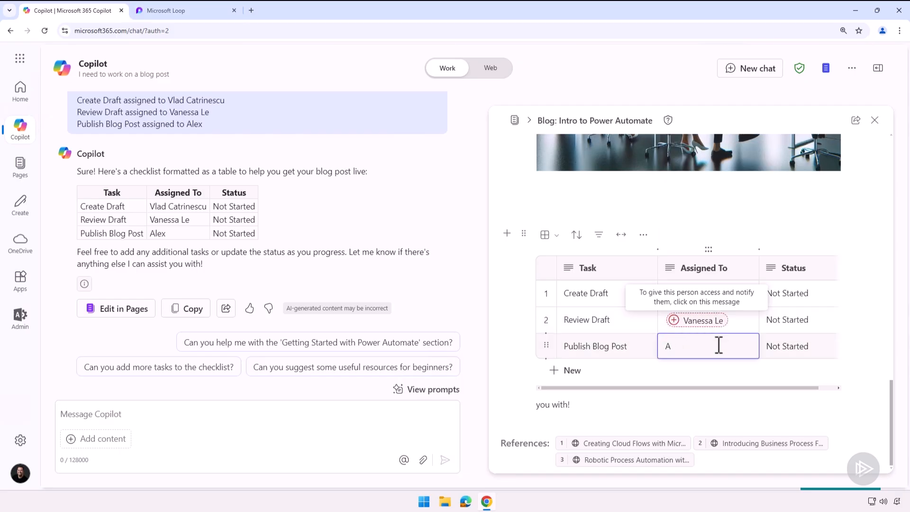
type("@al")
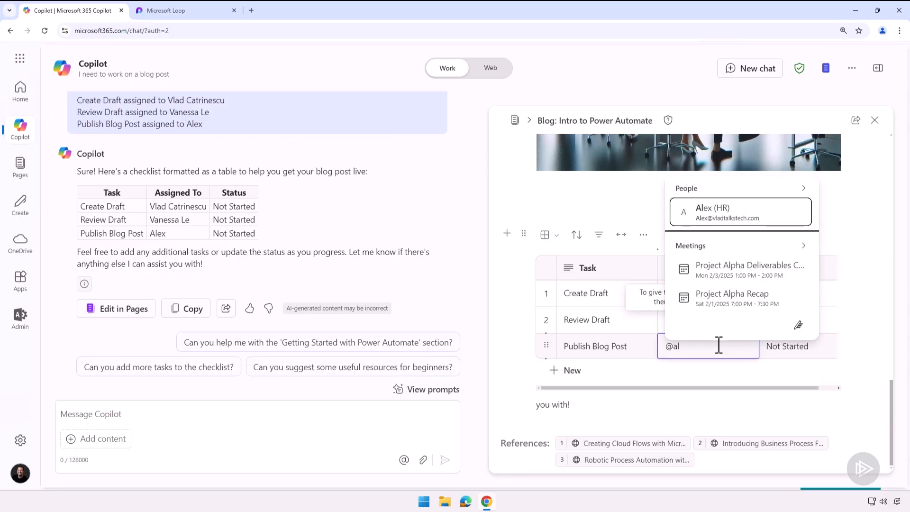
left_click(741, 213)
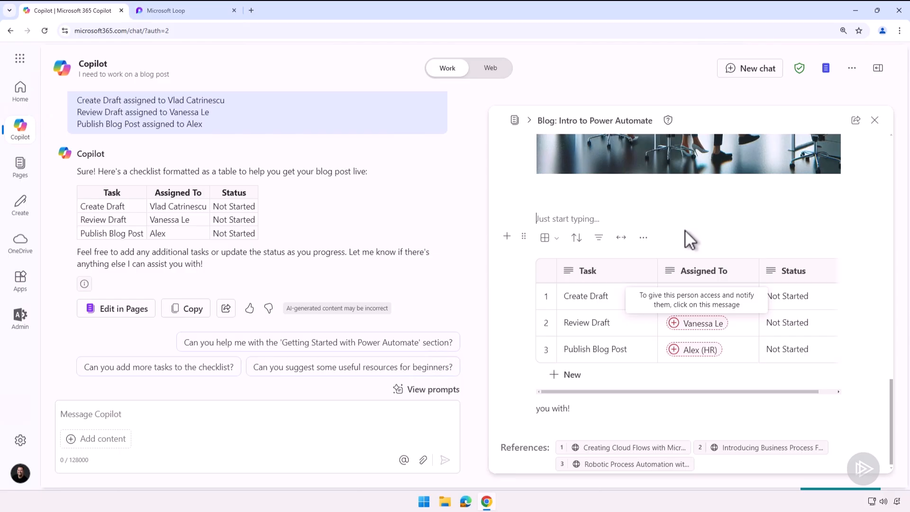
mouse_move(827, 68)
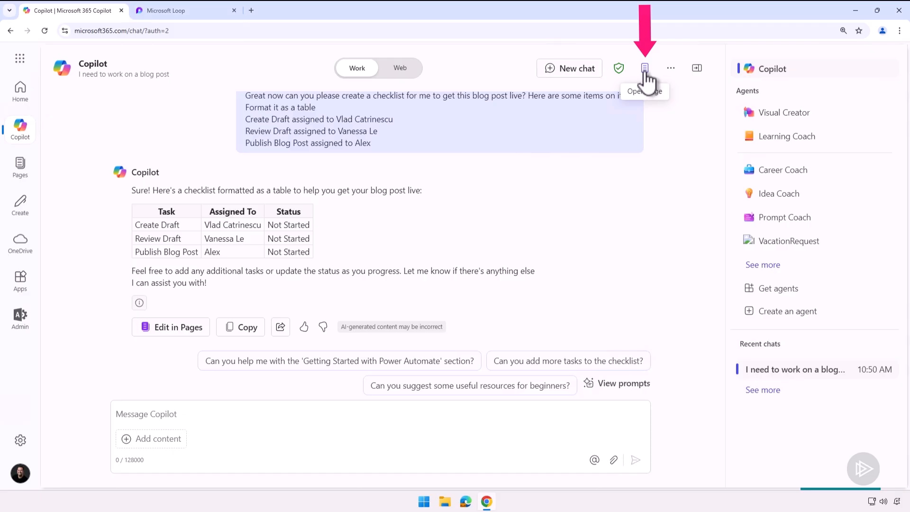
Reopen the blog page beside the chat and go to the list of all Pages.
left_click(645, 68)
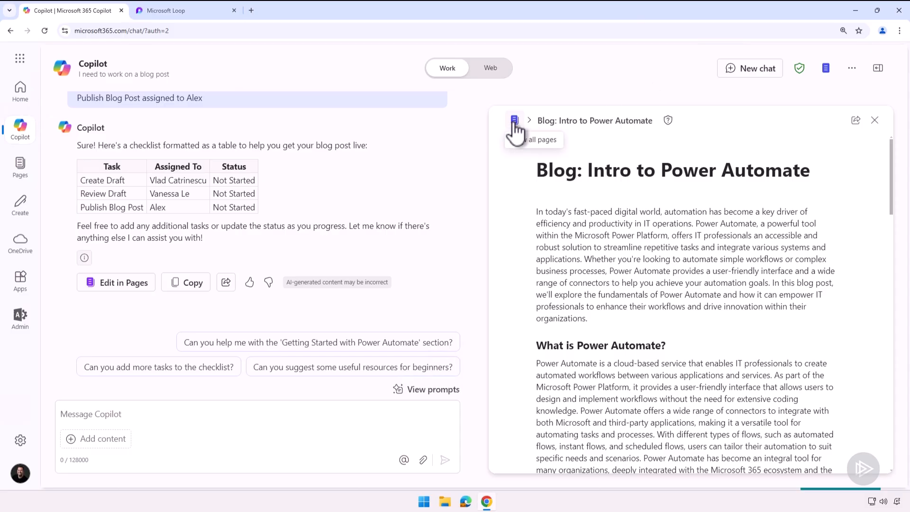
left_click(514, 121)
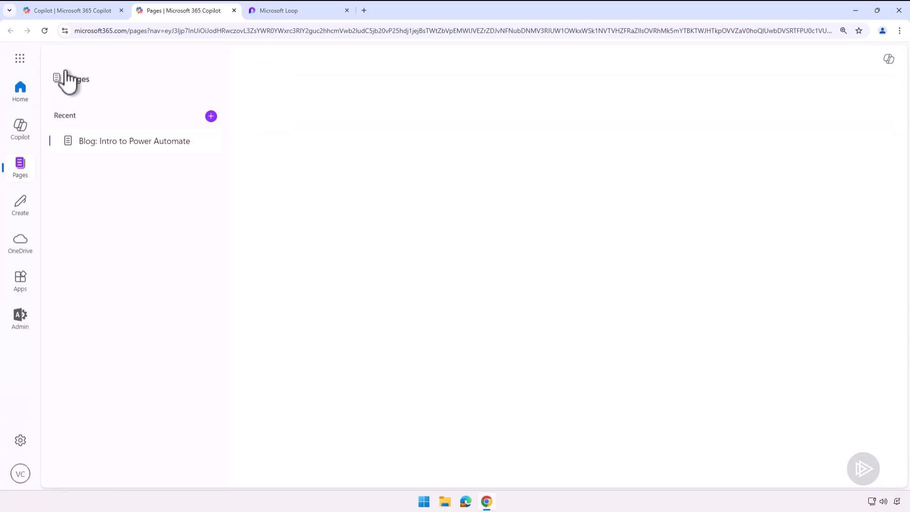
Open Blog: Intro to Power Automate from Recent and scroll through it, then look at the Loop tab.
left_click(134, 140)
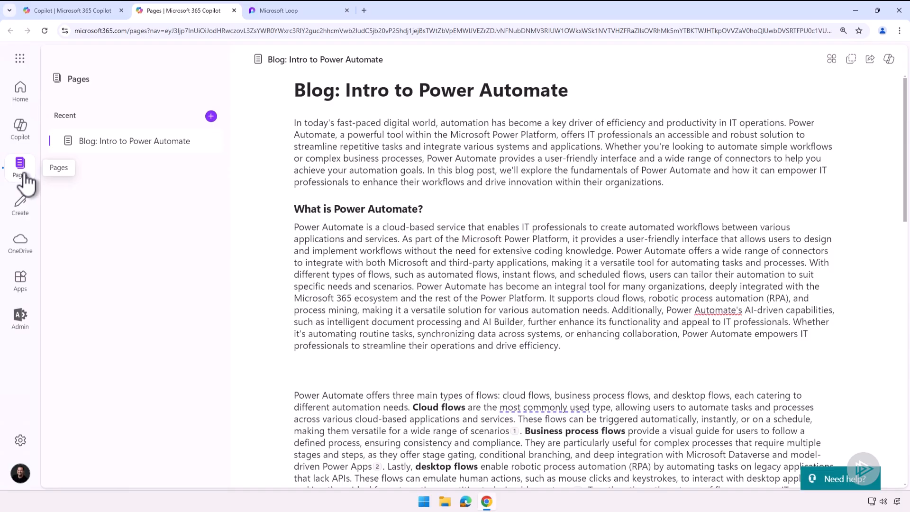
mouse_move(138, 181)
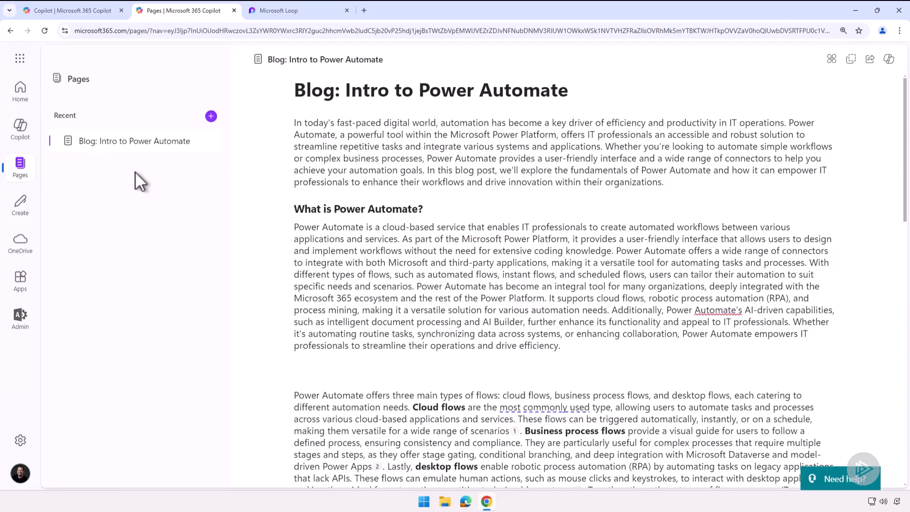
scroll("down", 3)
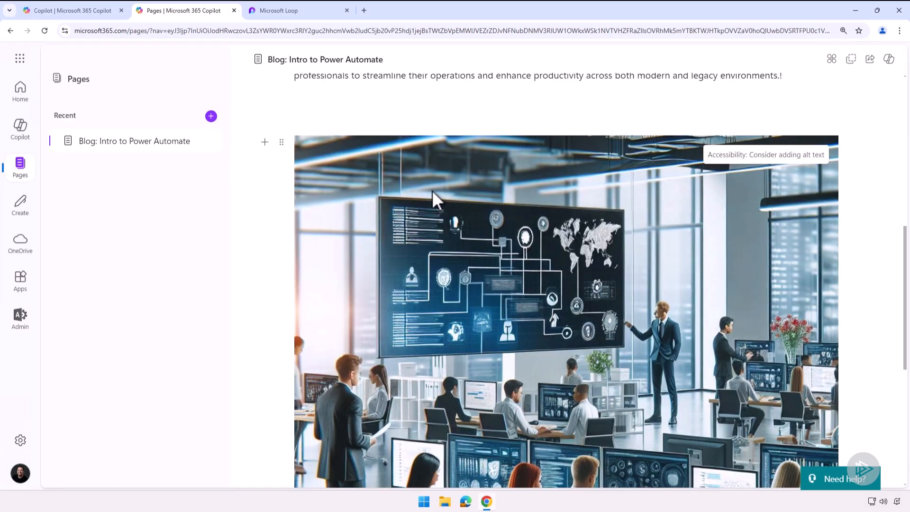
scroll("down", 3)
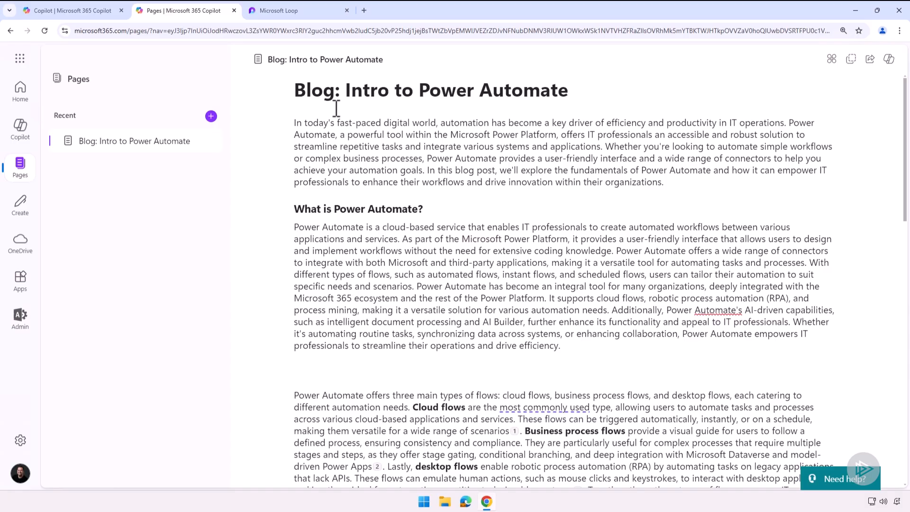
left_click(297, 10)
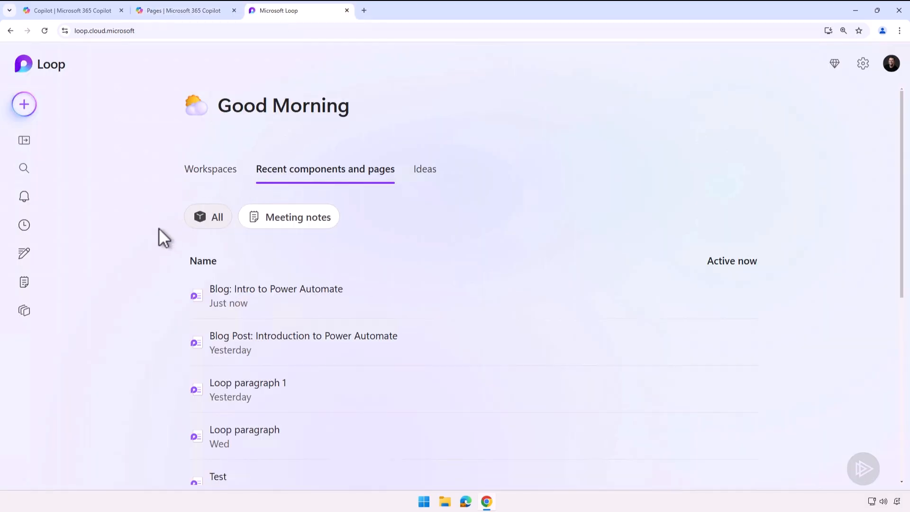
mouse_move(103, 87)
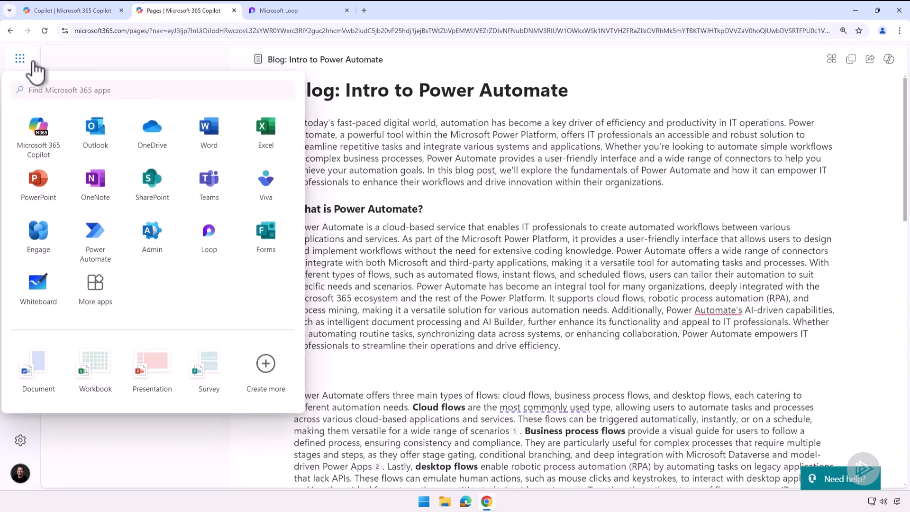
mouse_move(209, 235)
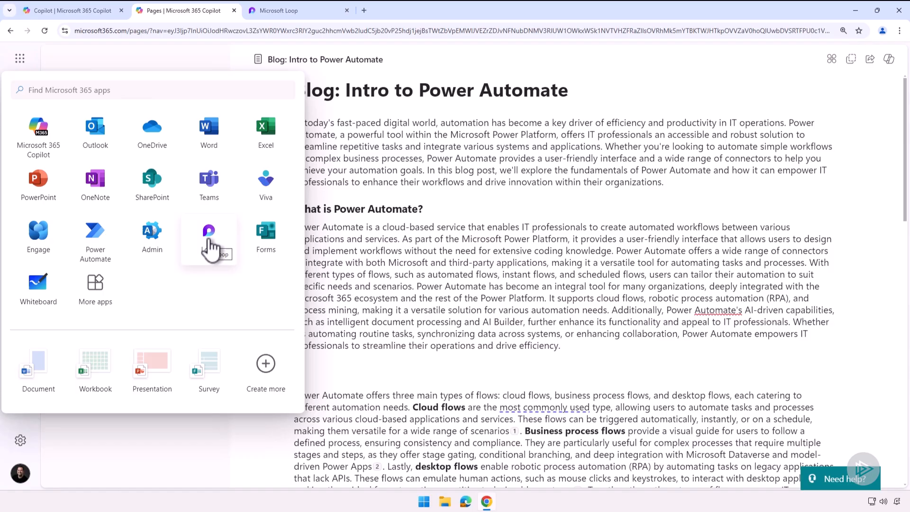
Switch to Microsoft Loop's home listing recent components and pages.
left_click(297, 10)
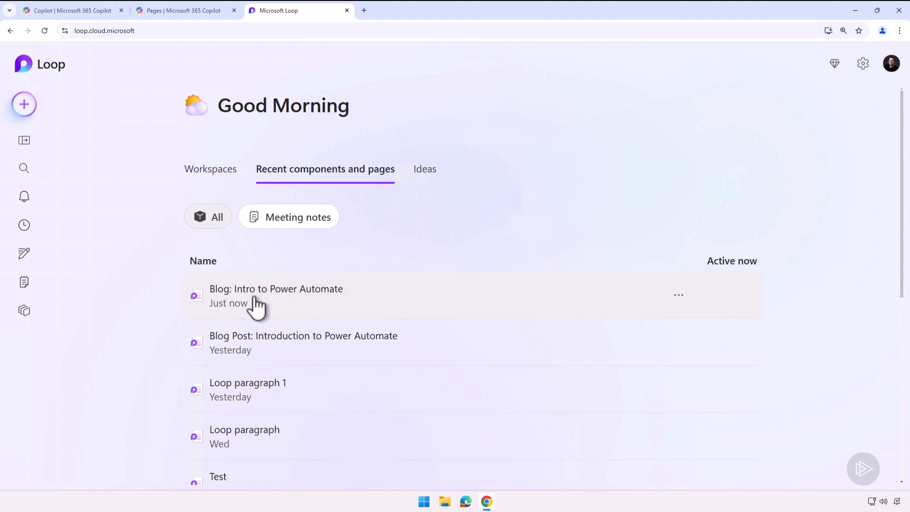
Open Blog: Intro to Power Automate in Loop, then return to the Copilot chat tab.
left_click(276, 288)
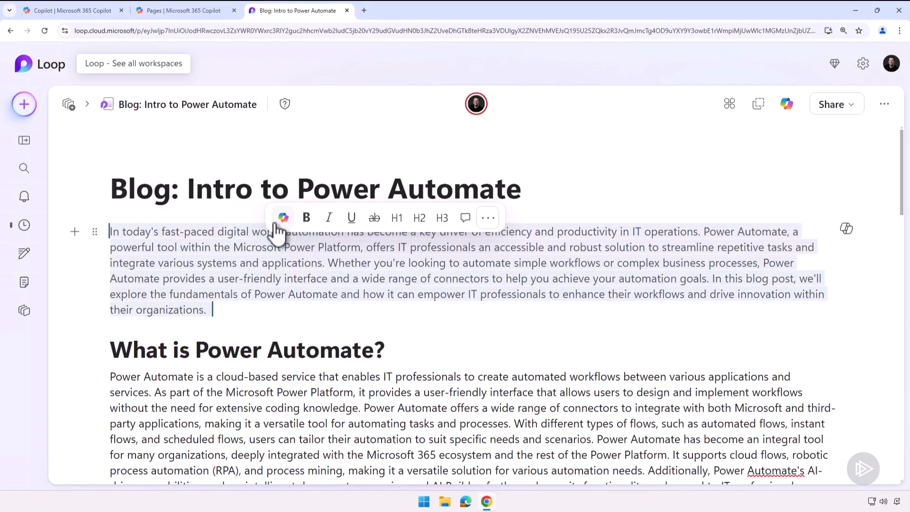
mouse_move(282, 218)
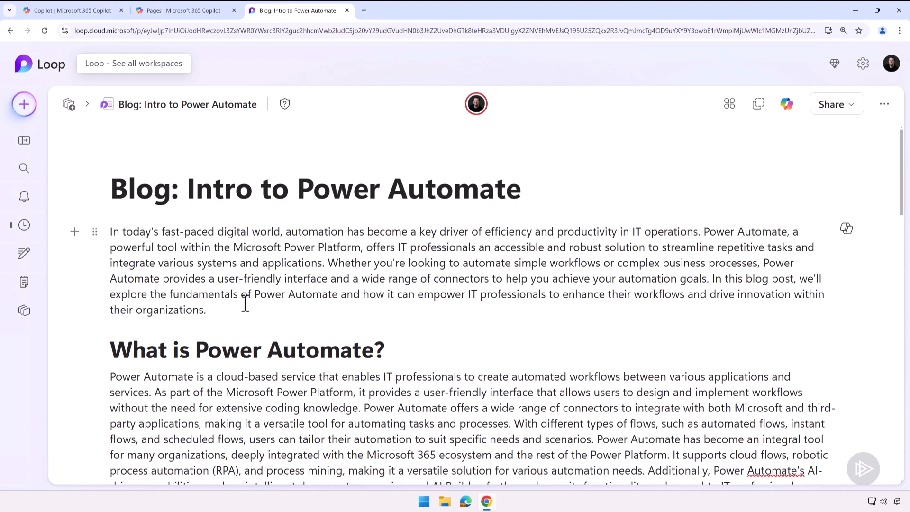
left_click(181, 11)
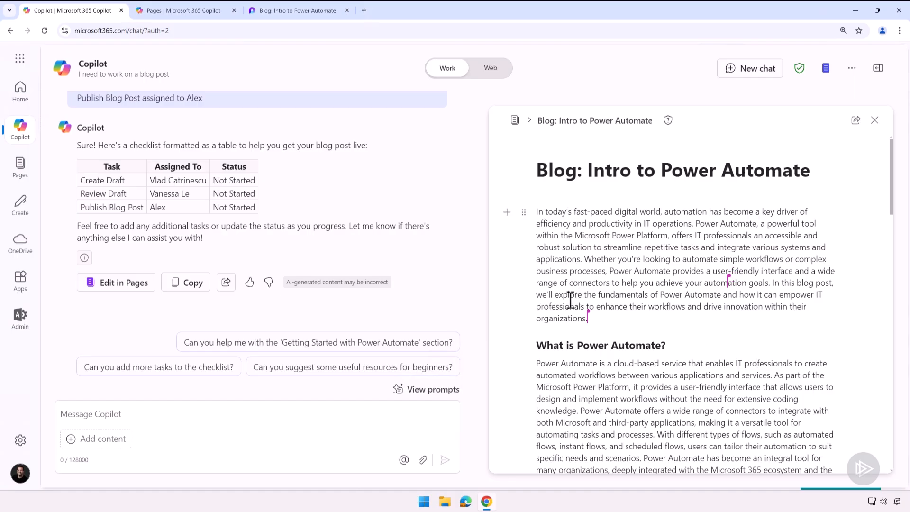
scroll("down", 3)
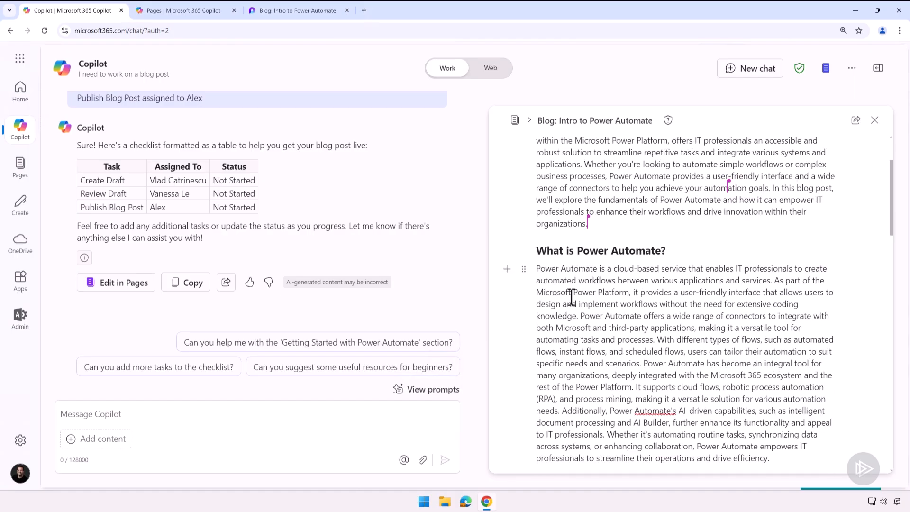